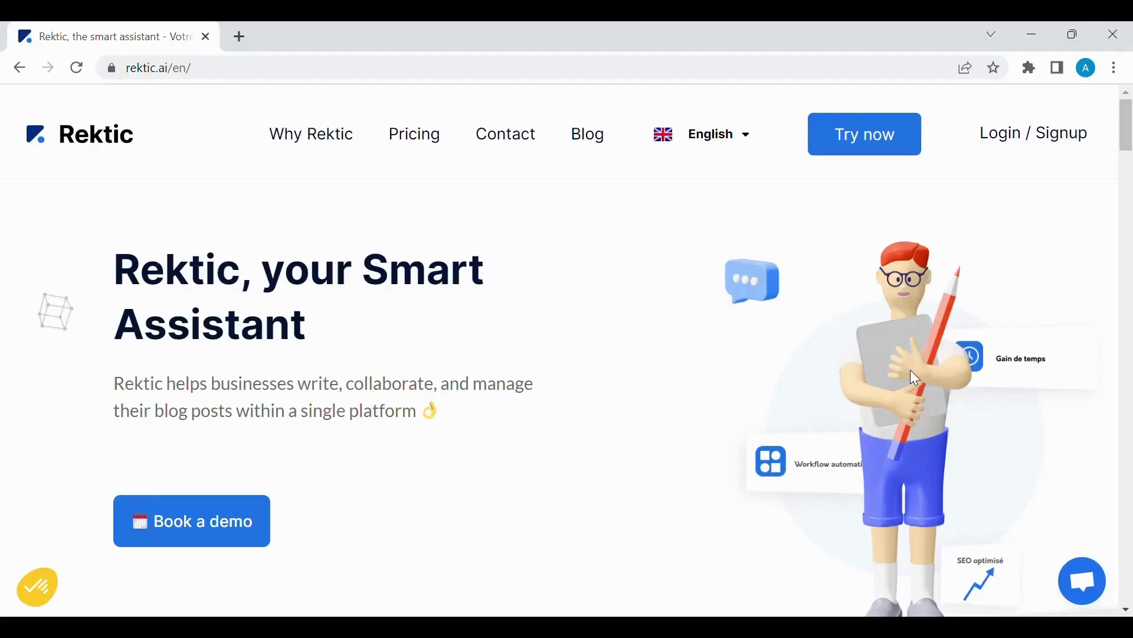
pyautogui.moveTo(1019, 335)
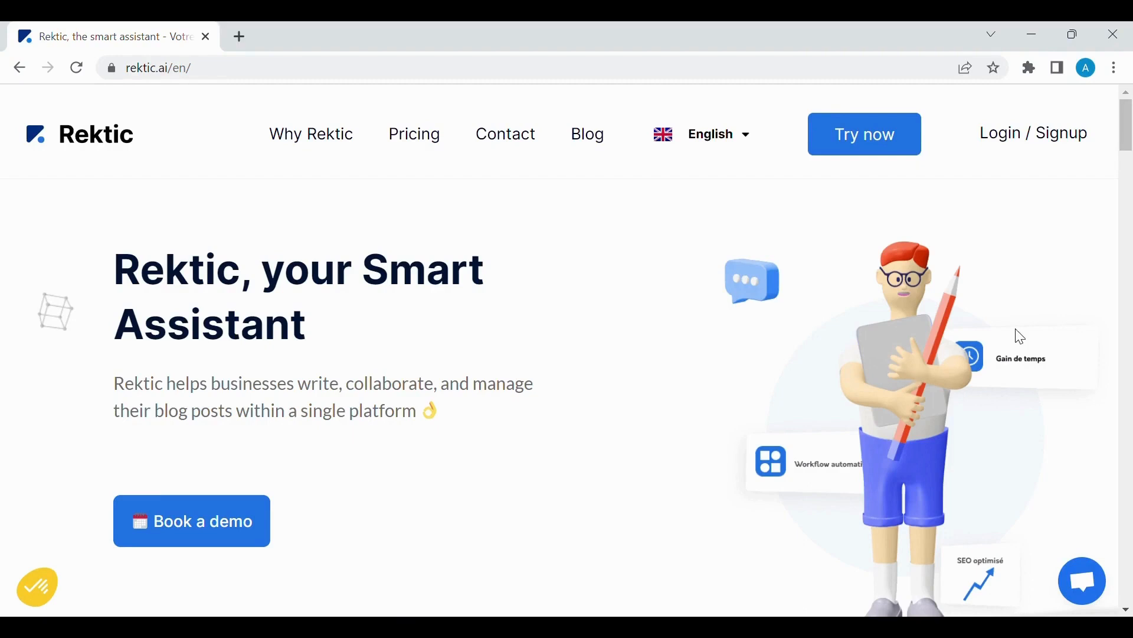
pyautogui.moveTo(1039, 150)
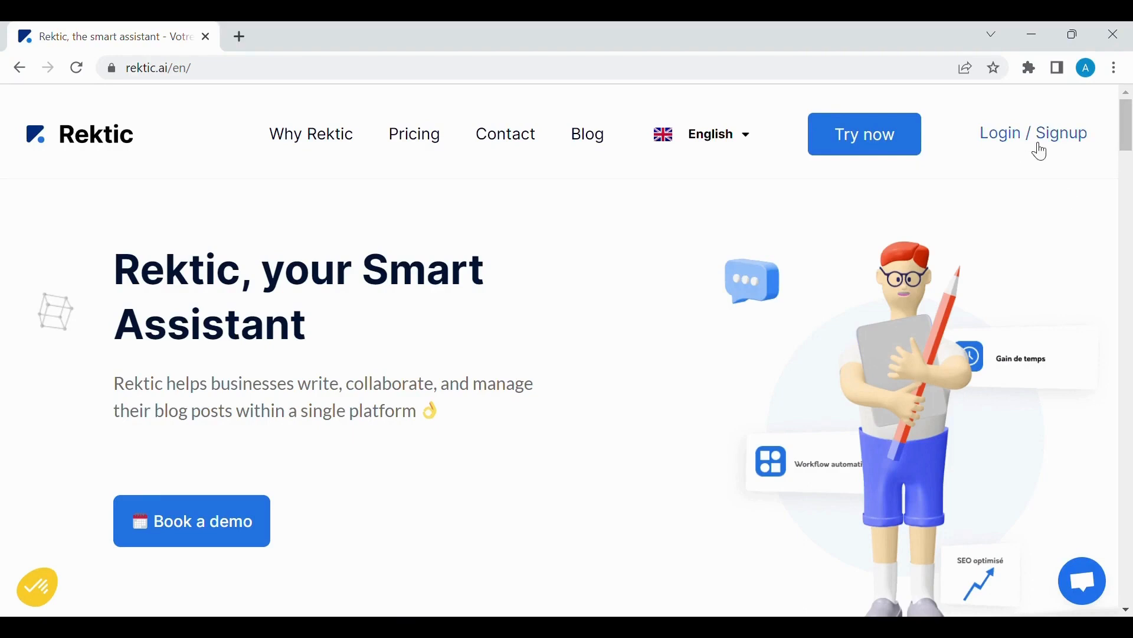
# Sign in to the Rektic dashboard, then toggle dark mode on and back off
pyautogui.click(1033, 133)
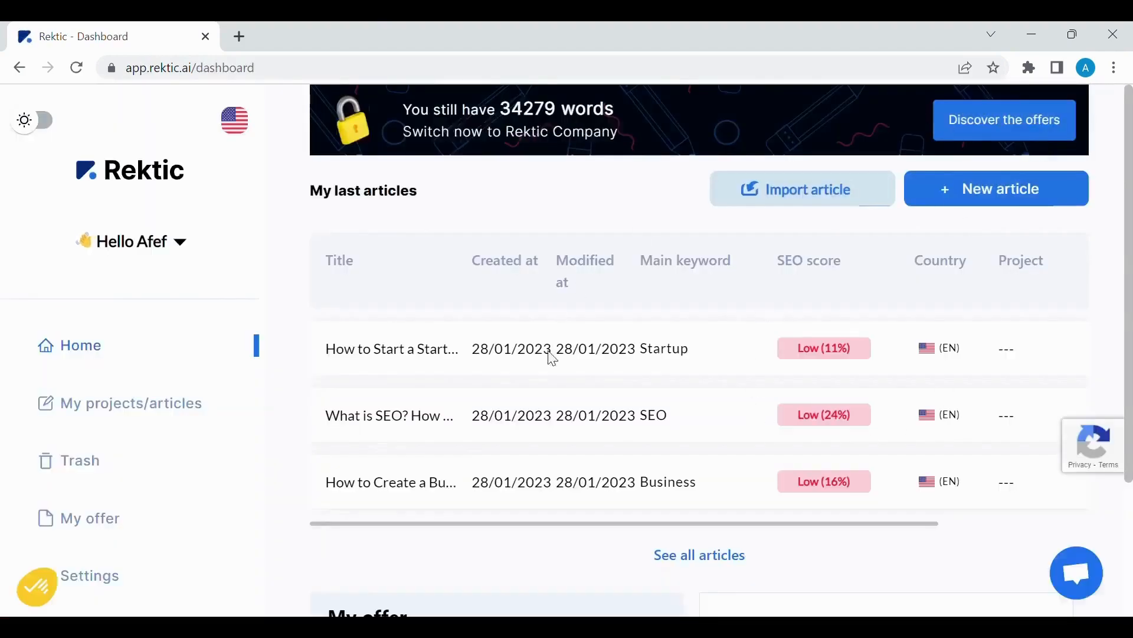
pyautogui.click(33, 120)
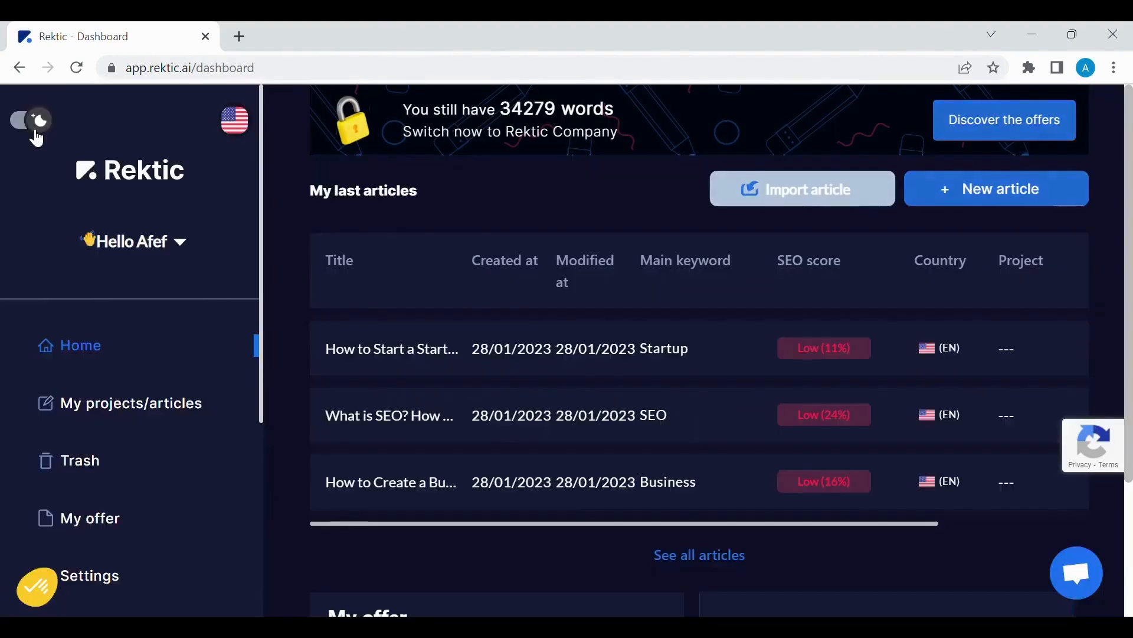
pyautogui.click(33, 120)
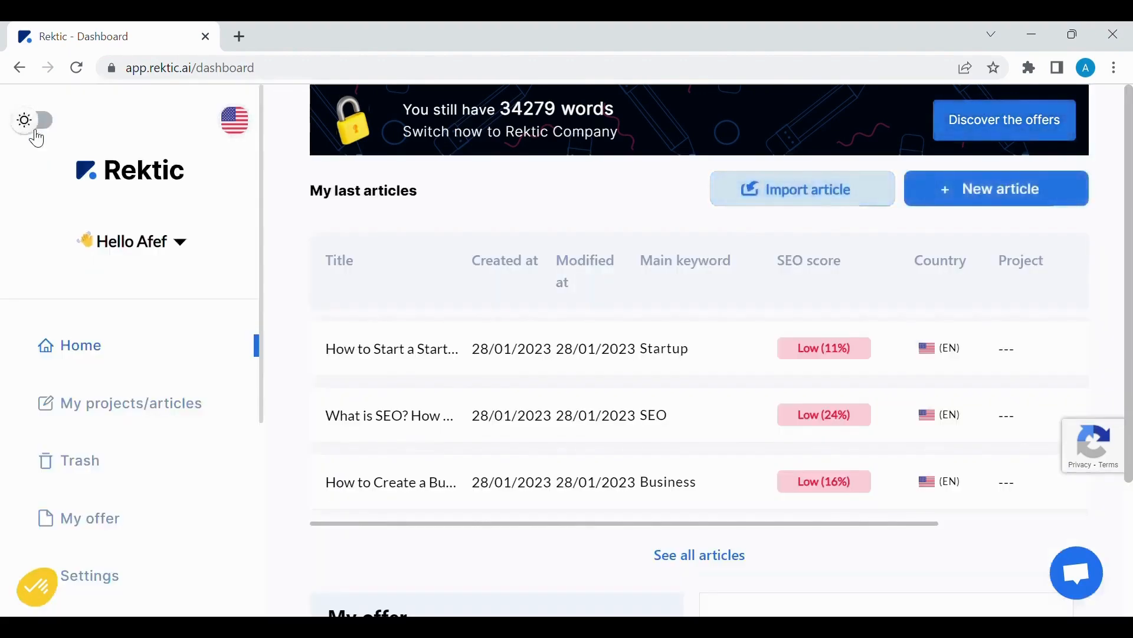
pyautogui.moveTo(996, 189)
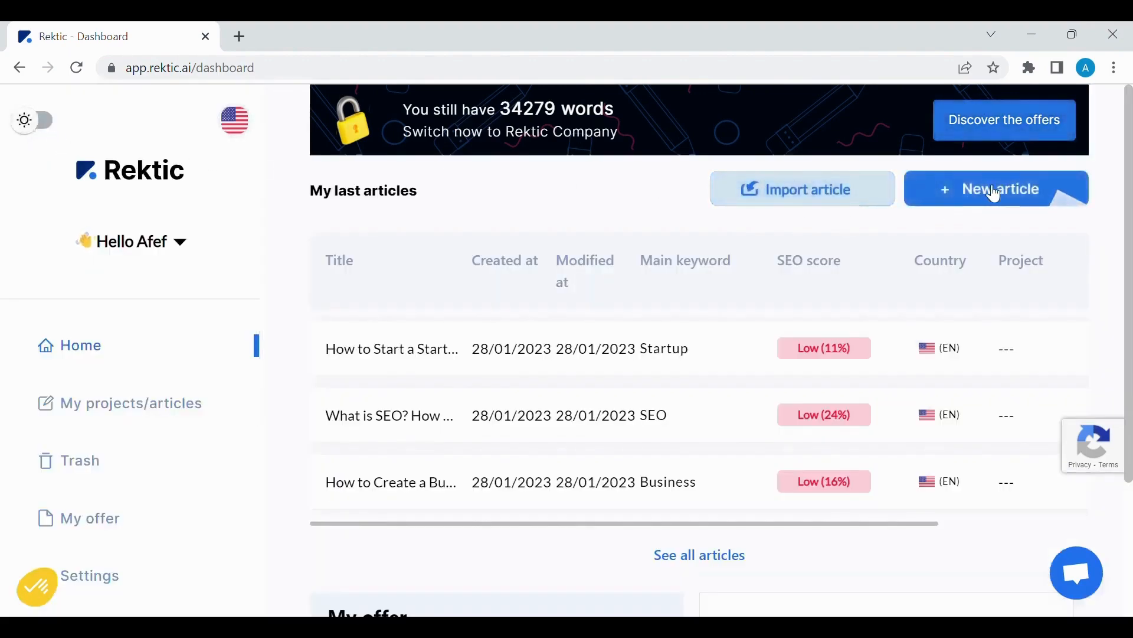
# Start a new English, United States article with main keyword 'Busine' and save it
pyautogui.click(996, 189)
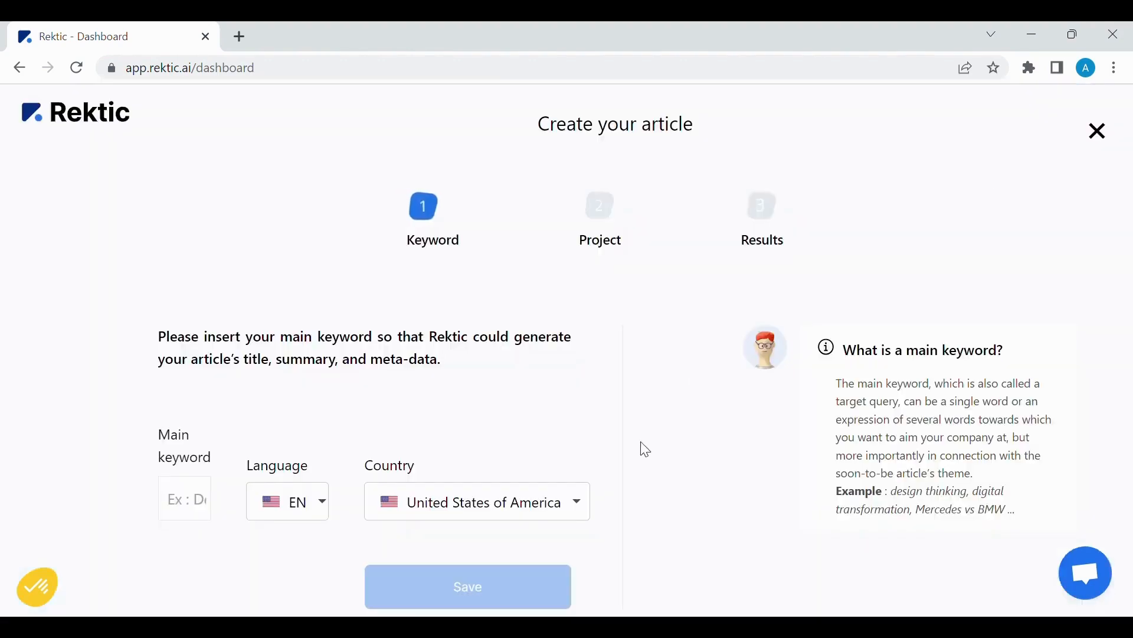
pyautogui.click(287, 501)
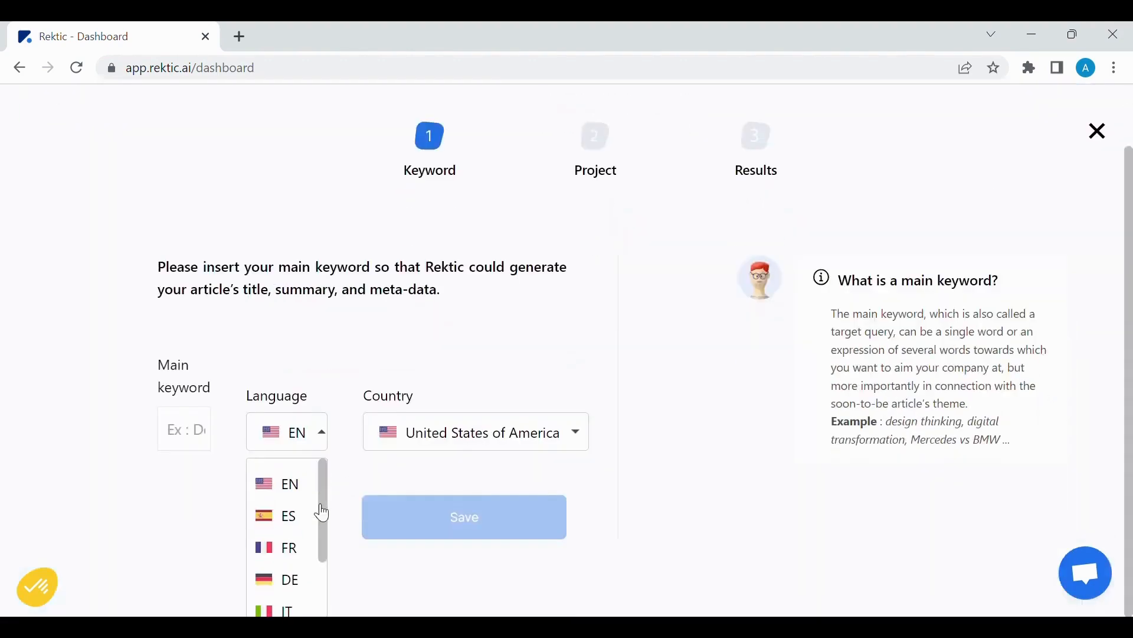
pyautogui.moveTo(441, 444)
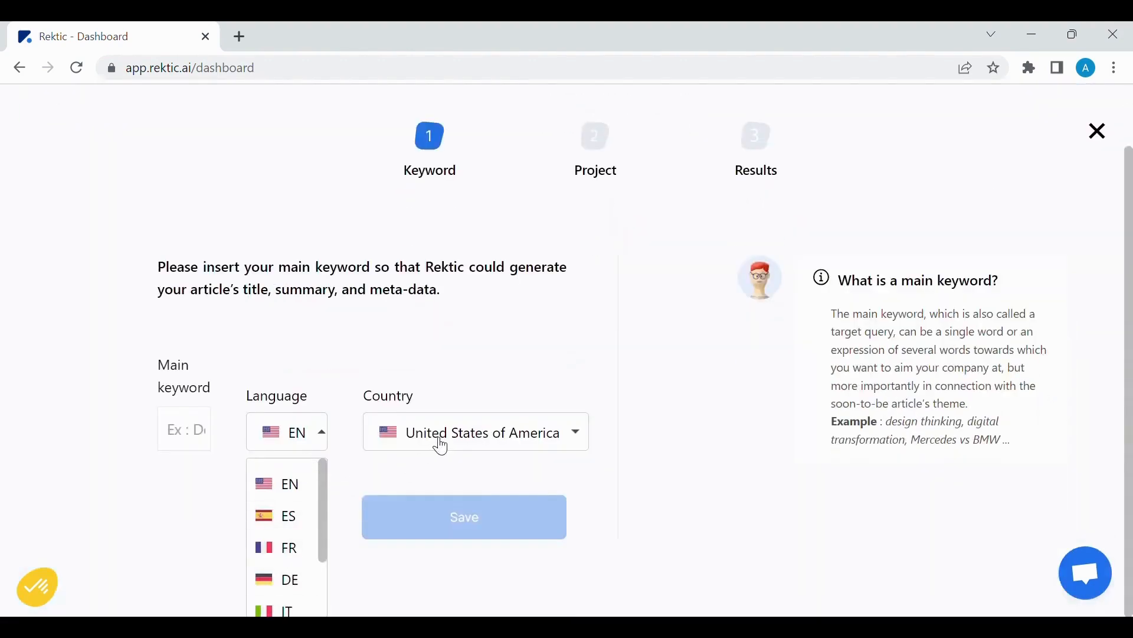
pyautogui.click(476, 431)
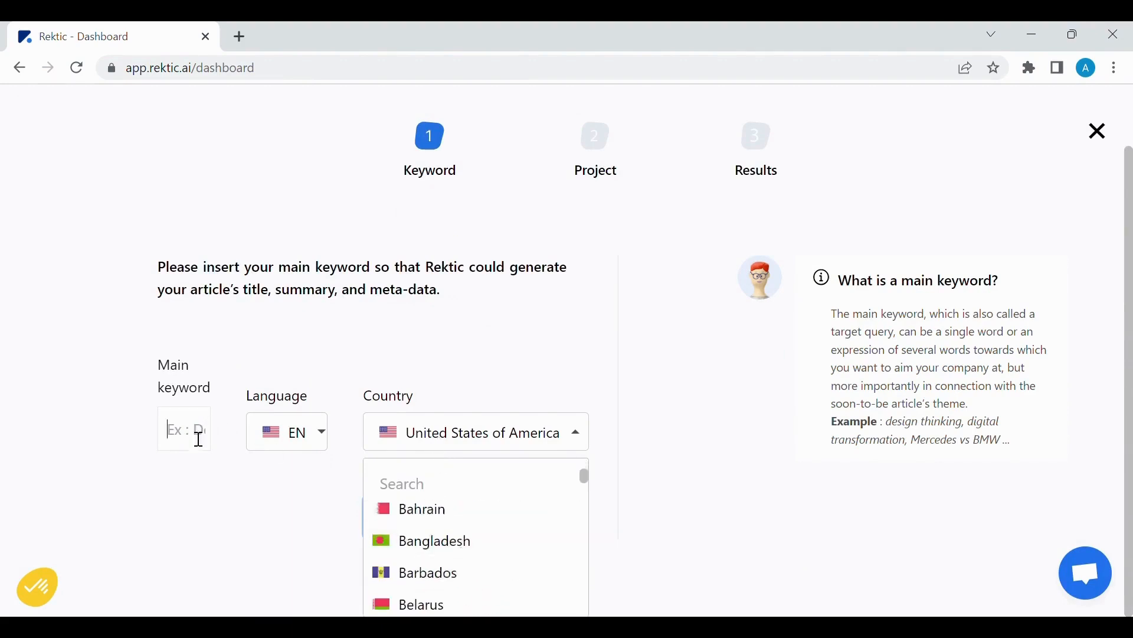
pyautogui.write('Busine')
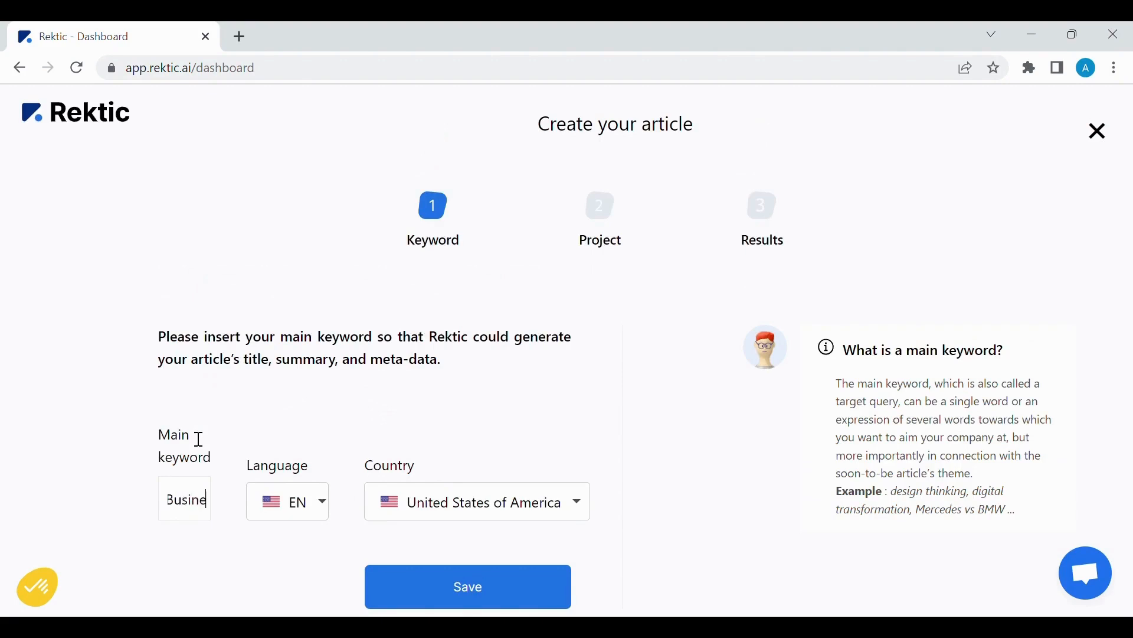
pyautogui.click(467, 586)
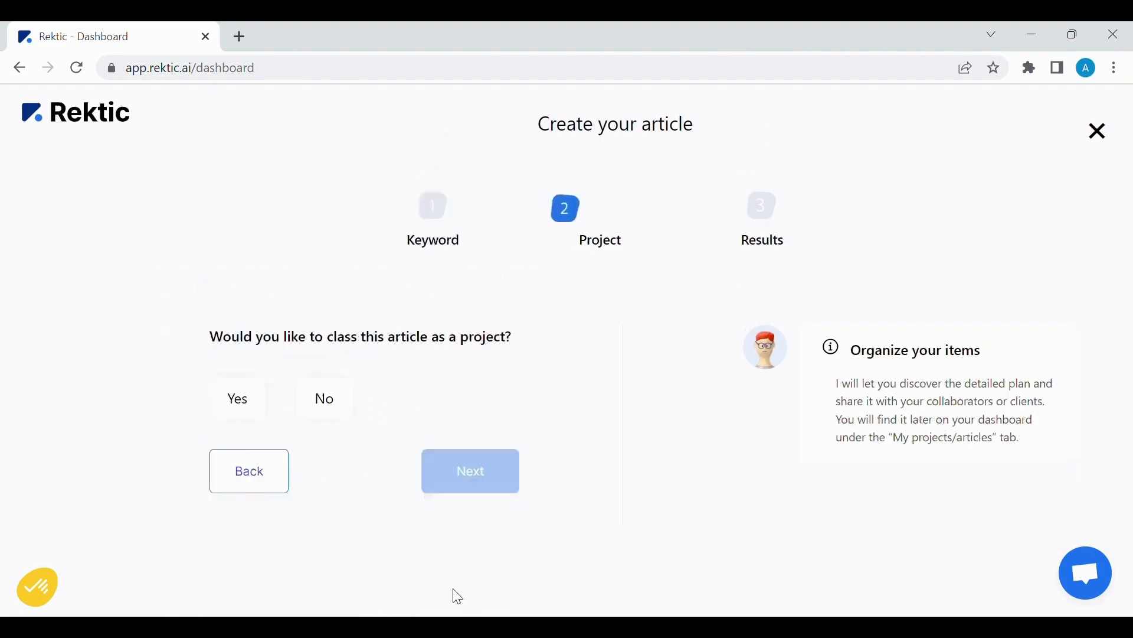
# Decline classing the article as a project and continue to the H1 title proposals
pyautogui.click(324, 406)
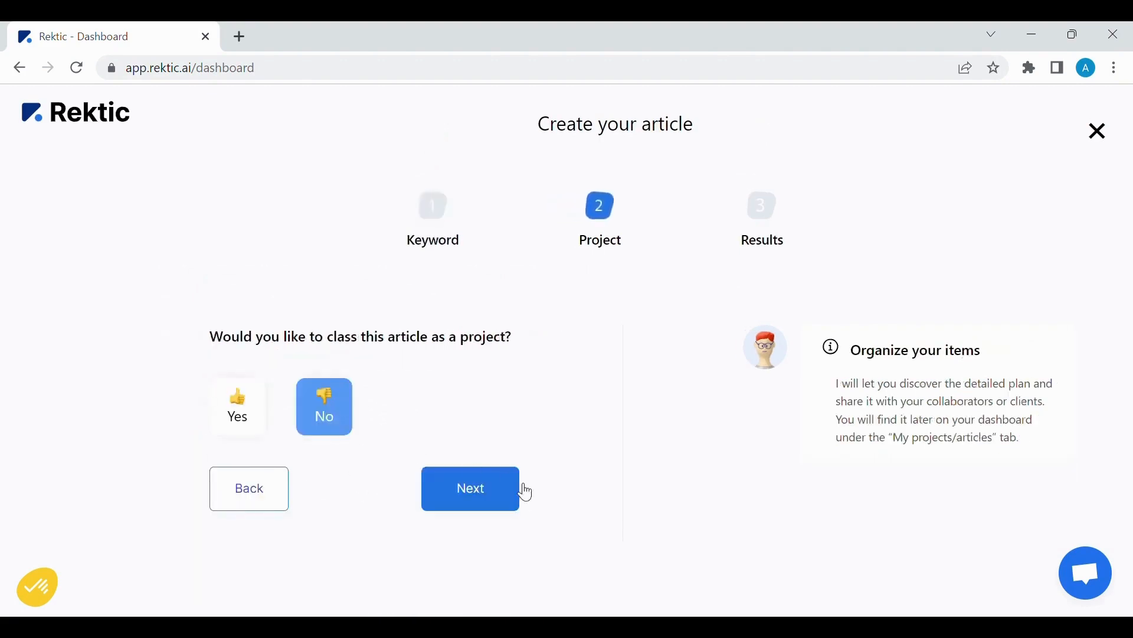
pyautogui.click(470, 489)
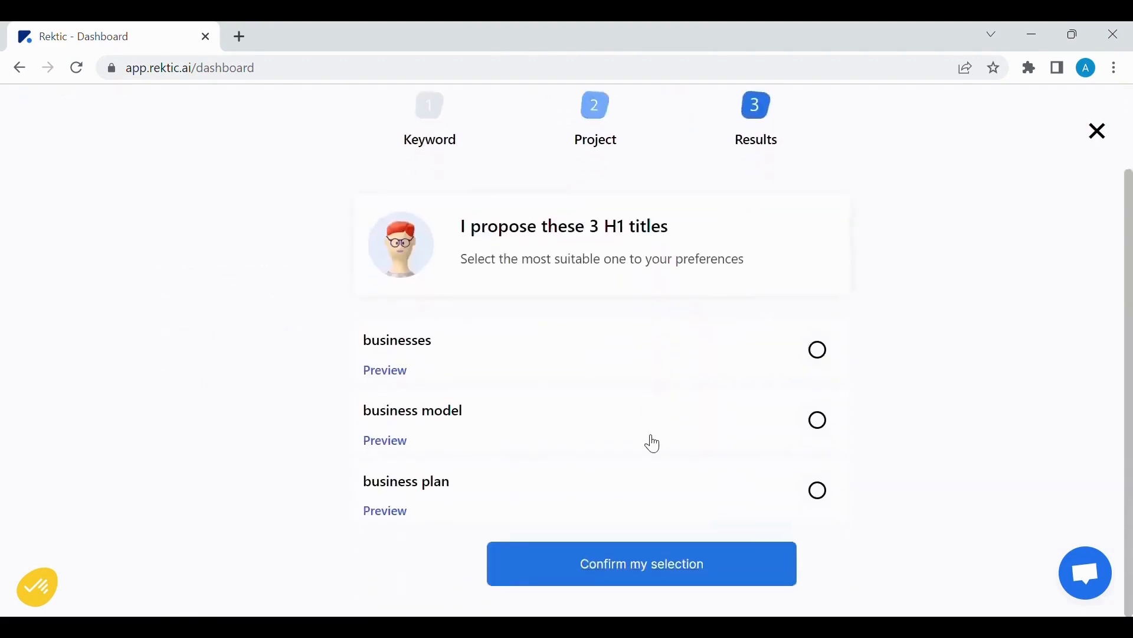
pyautogui.moveTo(820, 425)
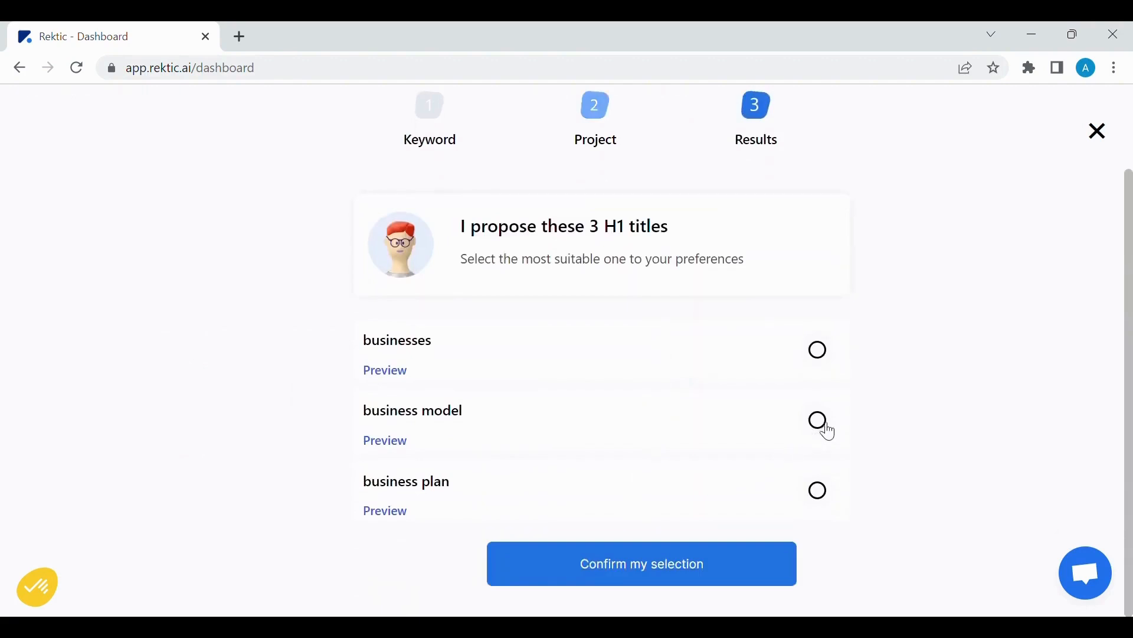
# Choose 'business model' as the H1, previewing its meta descriptions and H2 titles
pyautogui.click(817, 419)
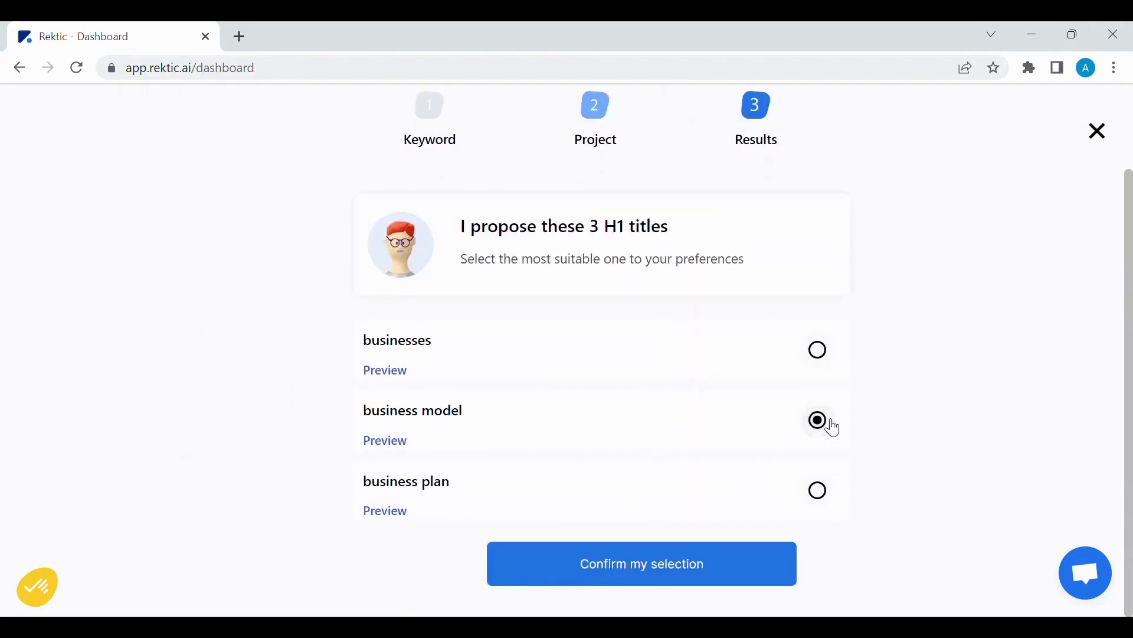
pyautogui.click(384, 440)
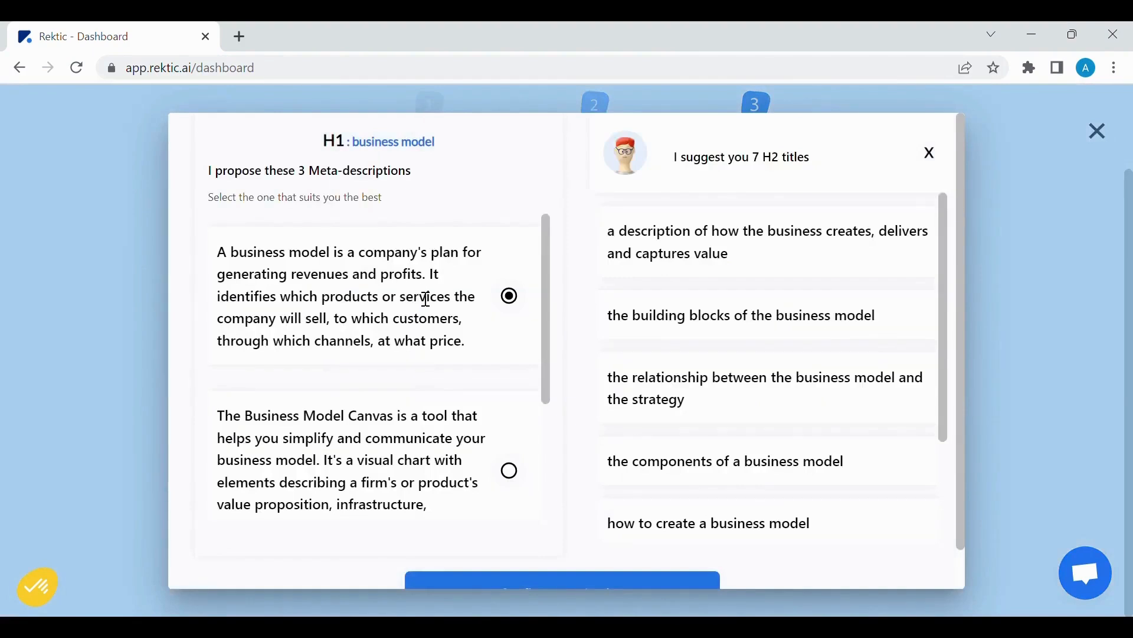
pyautogui.scroll(-3)
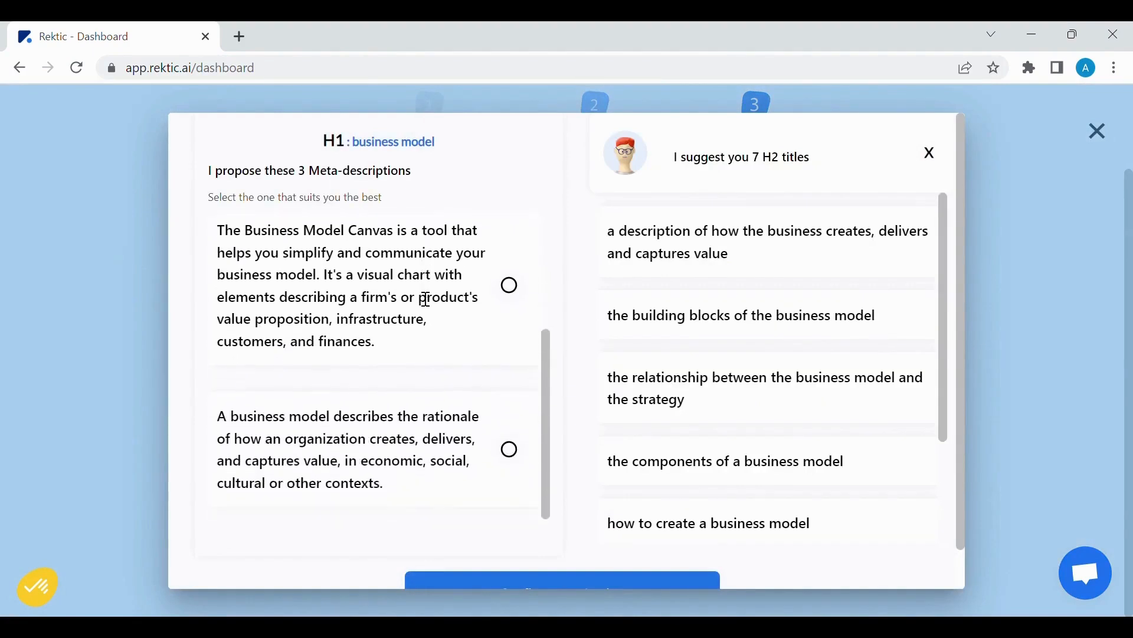
pyautogui.doubleClick(793, 157)
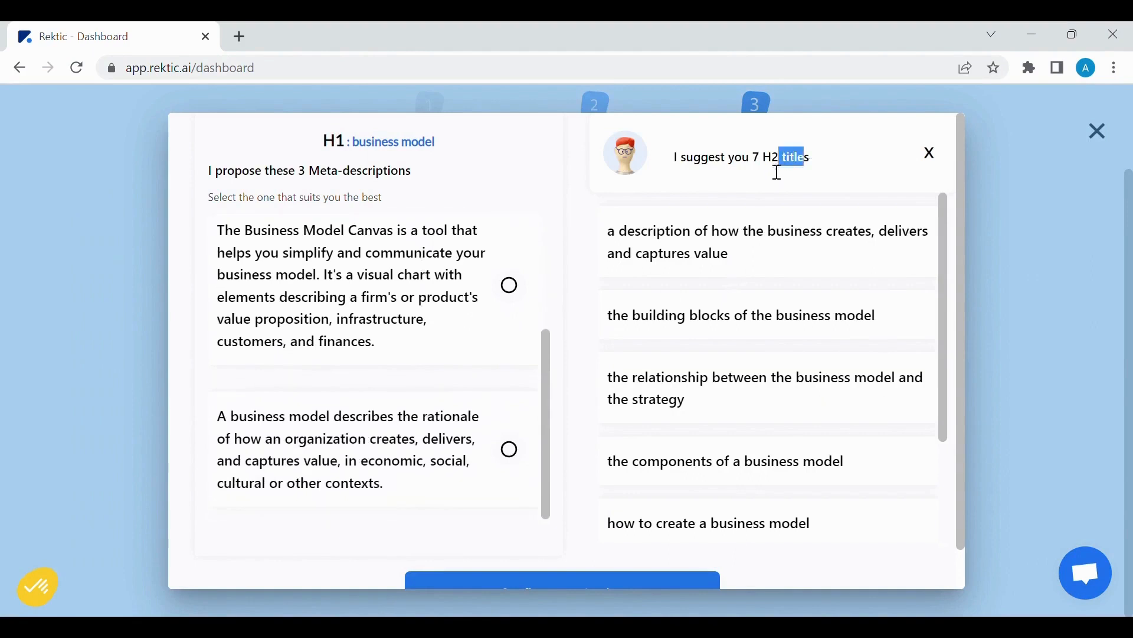
pyautogui.moveTo(755, 267)
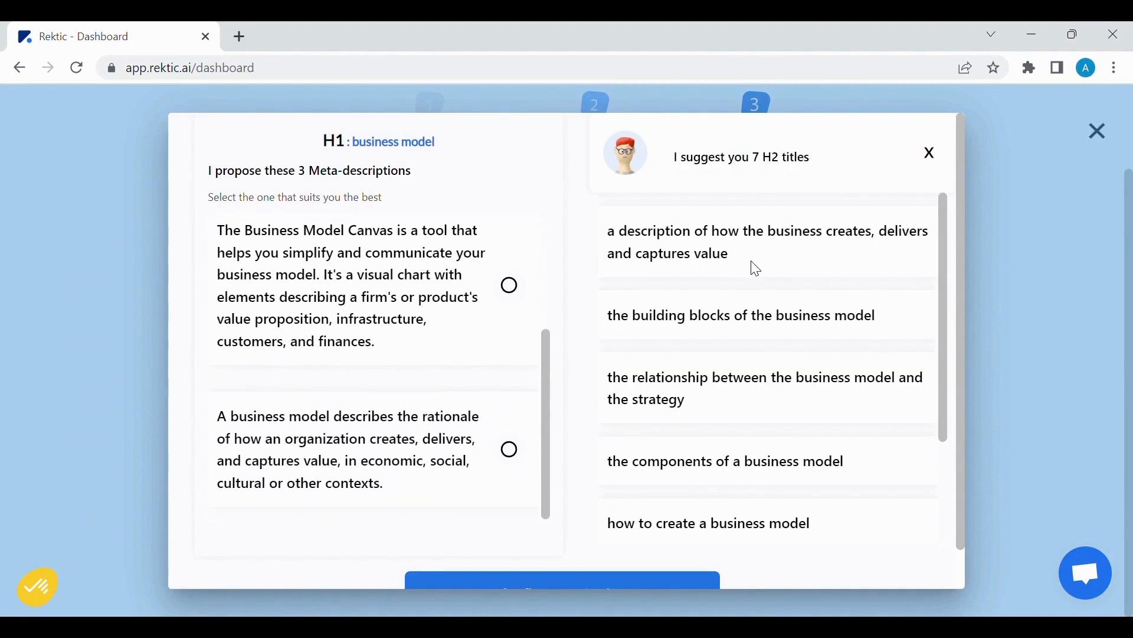
pyautogui.scroll(-3)
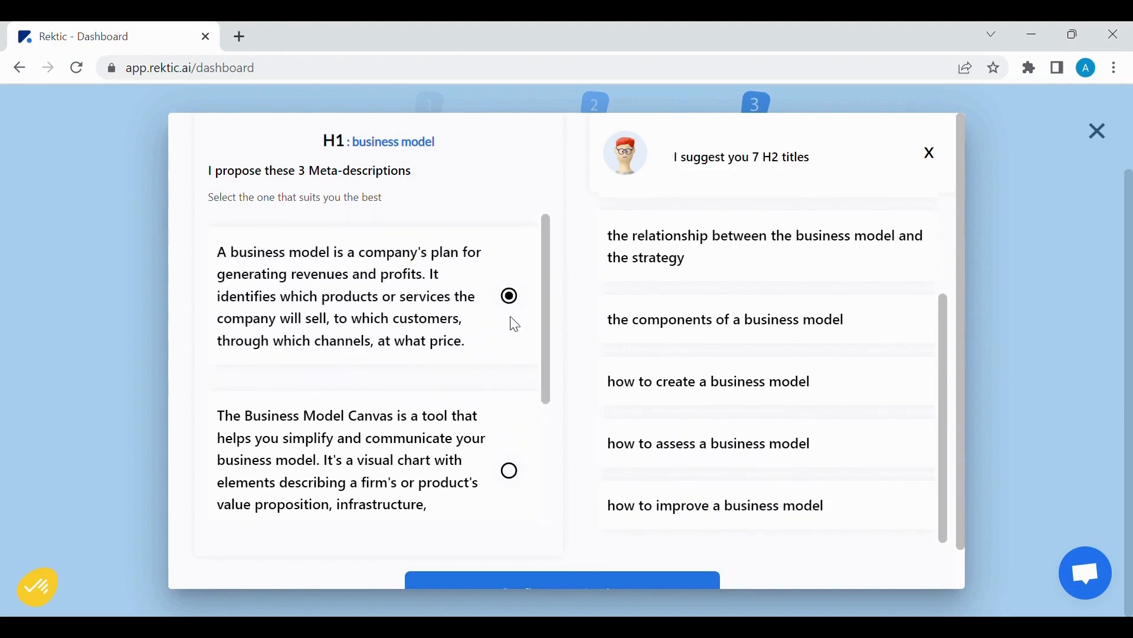
pyautogui.scroll(-3)
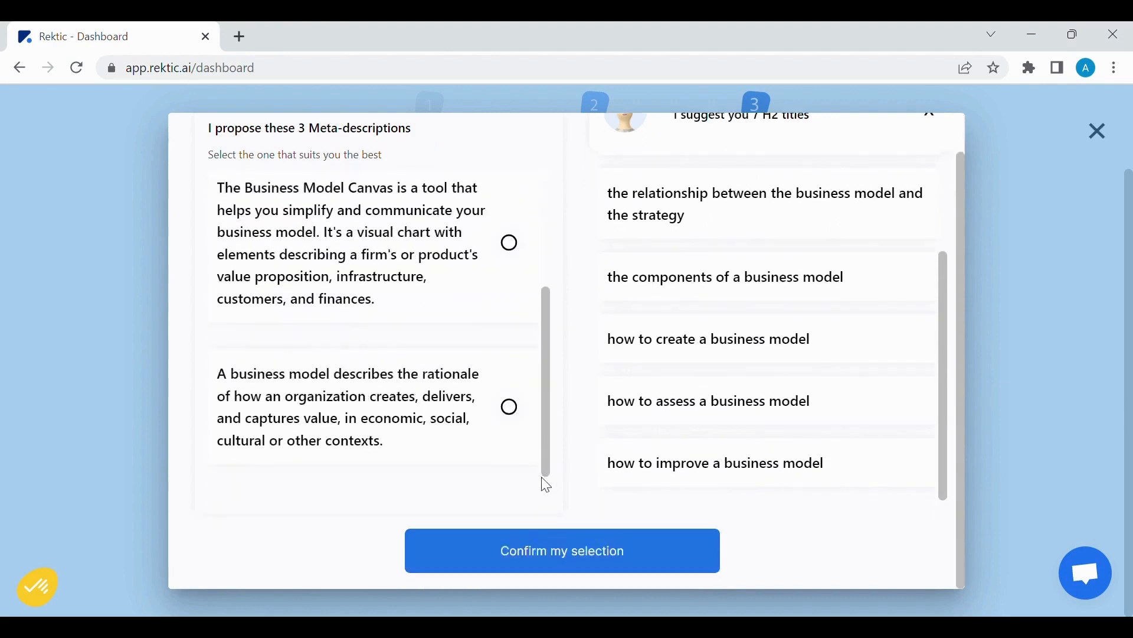
pyautogui.click(561, 550)
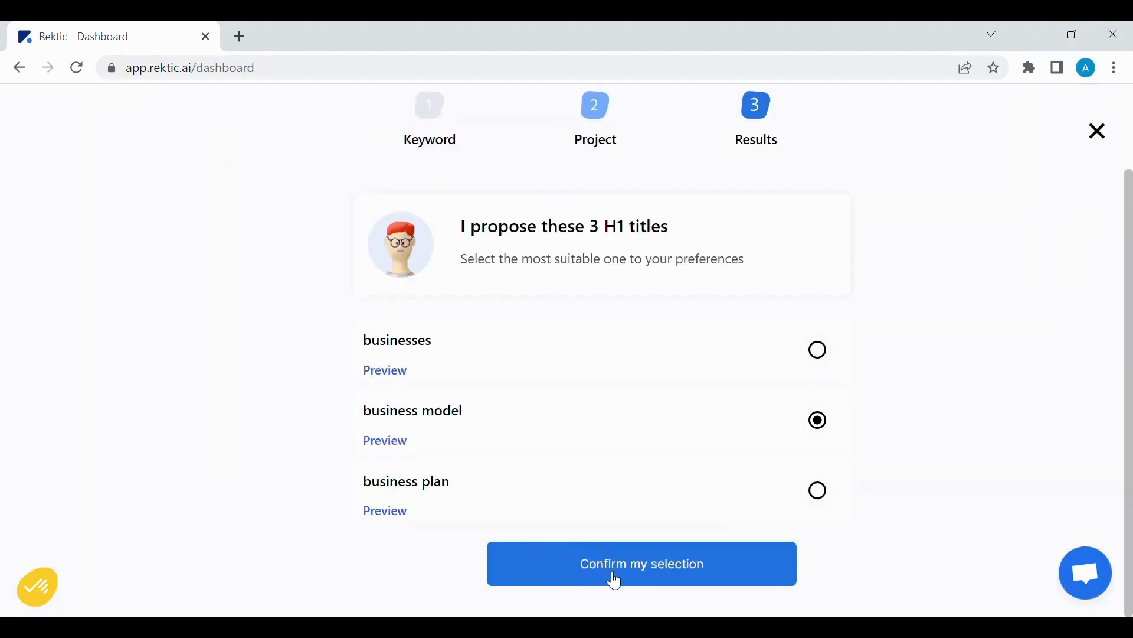
# Confirm 'business model' as the title and have the article written in the editor
pyautogui.click(640, 563)
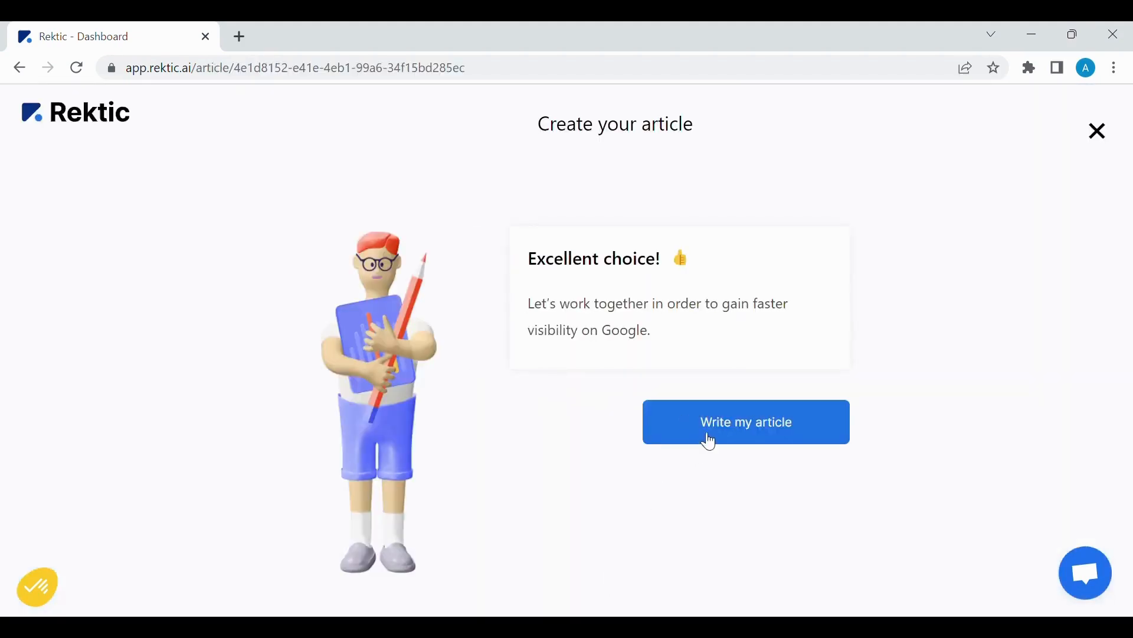
pyautogui.click(745, 422)
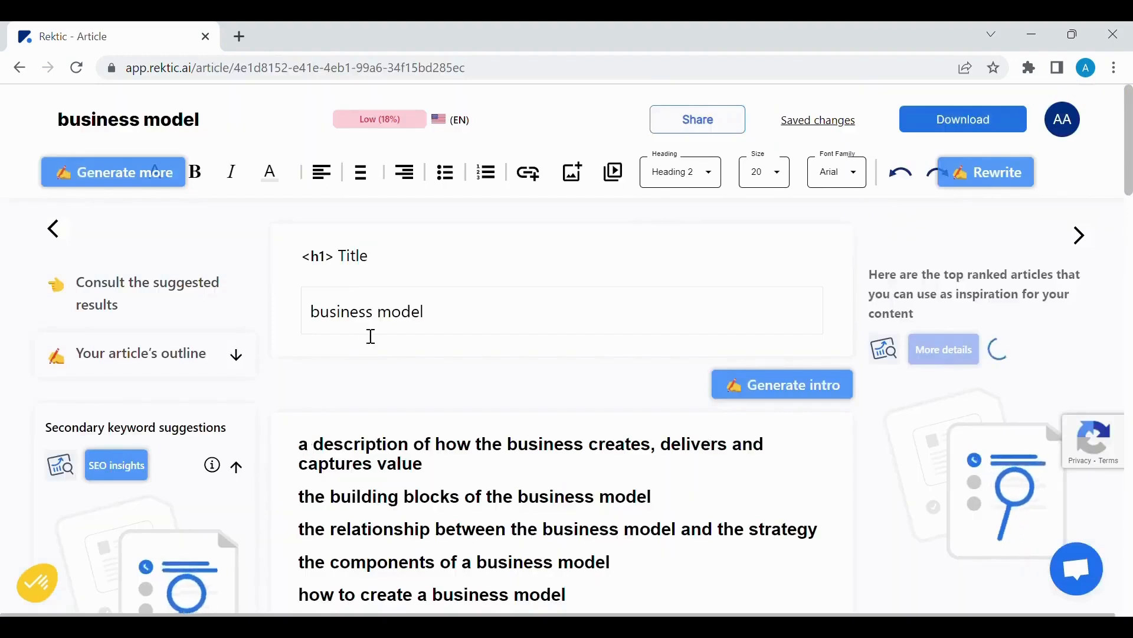
pyautogui.moveTo(688, 360)
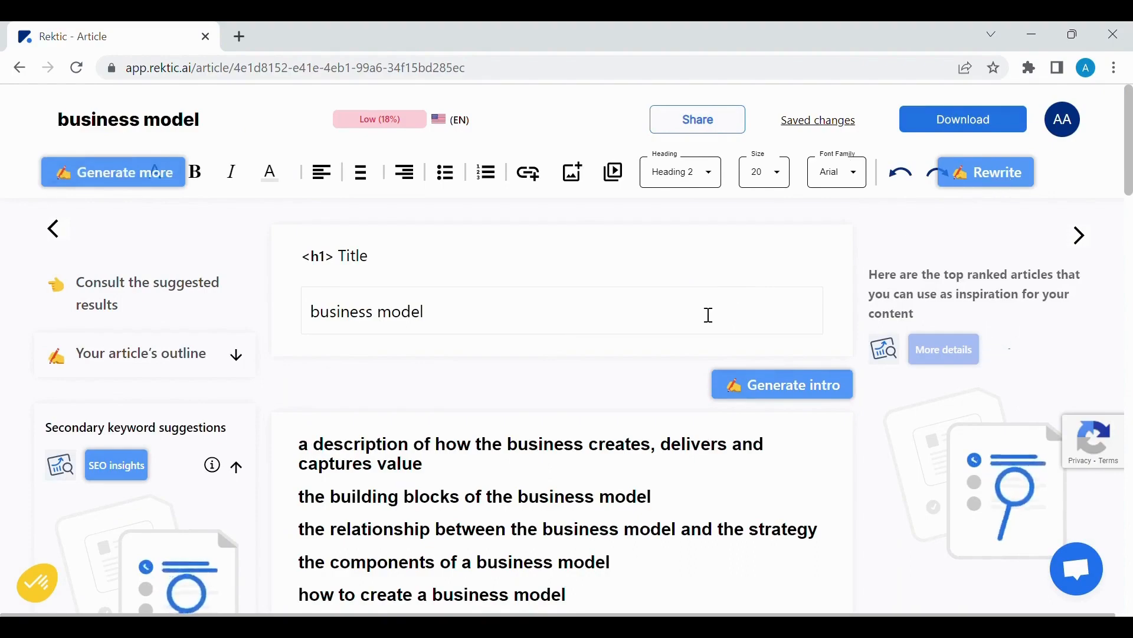
# Scroll through the generated article and its secondary keyword suggestions
pyautogui.scroll(-3)
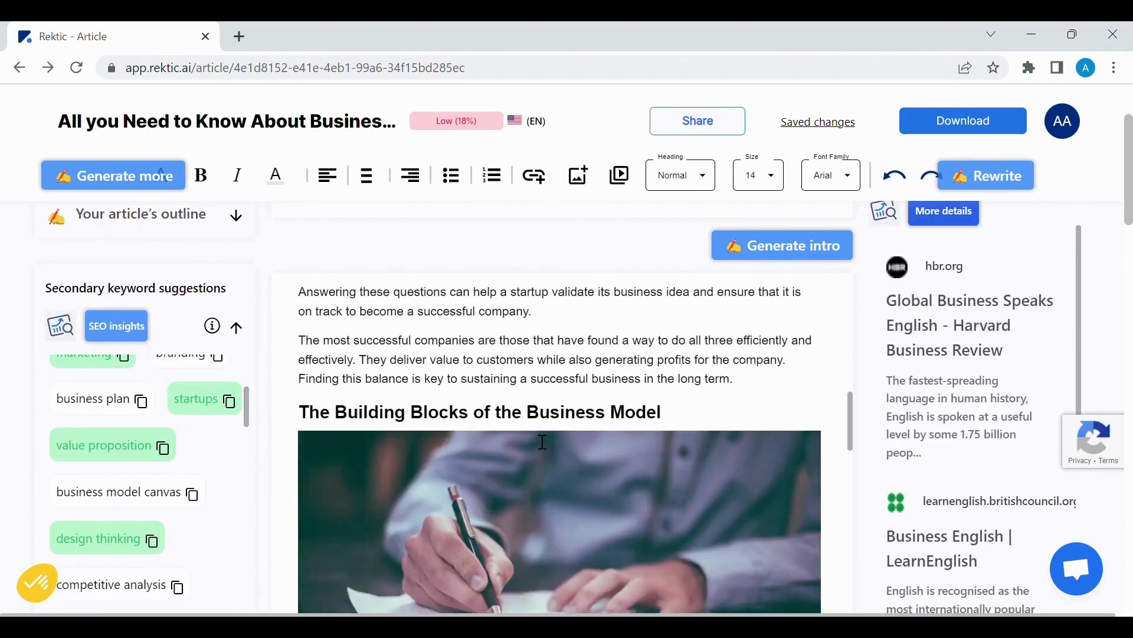
pyautogui.scroll(3)
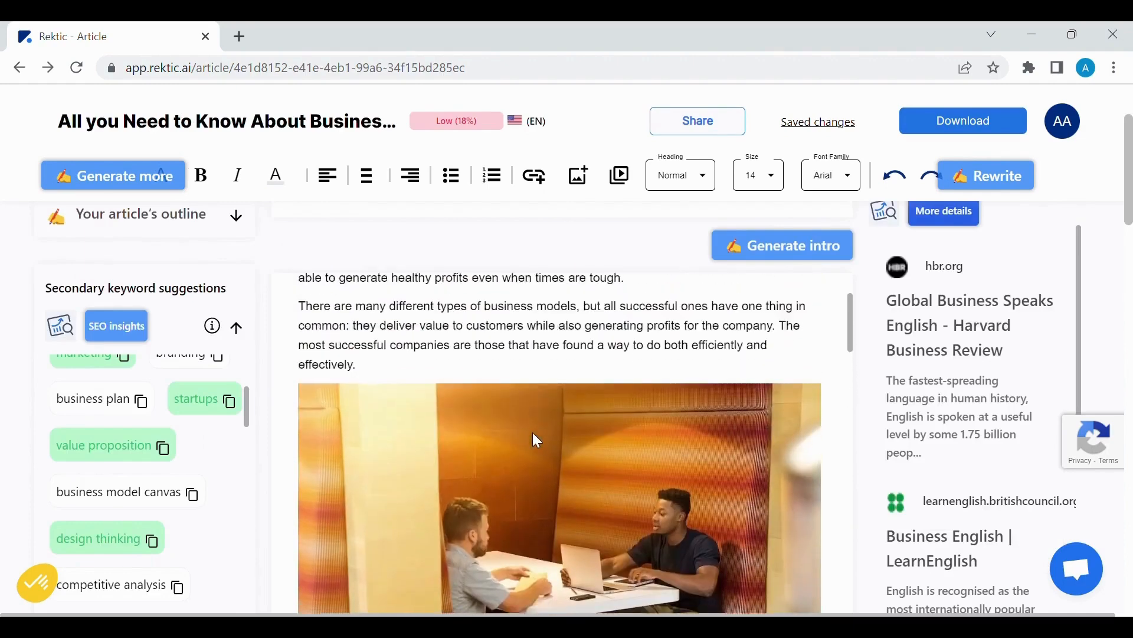
pyautogui.scroll(-3)
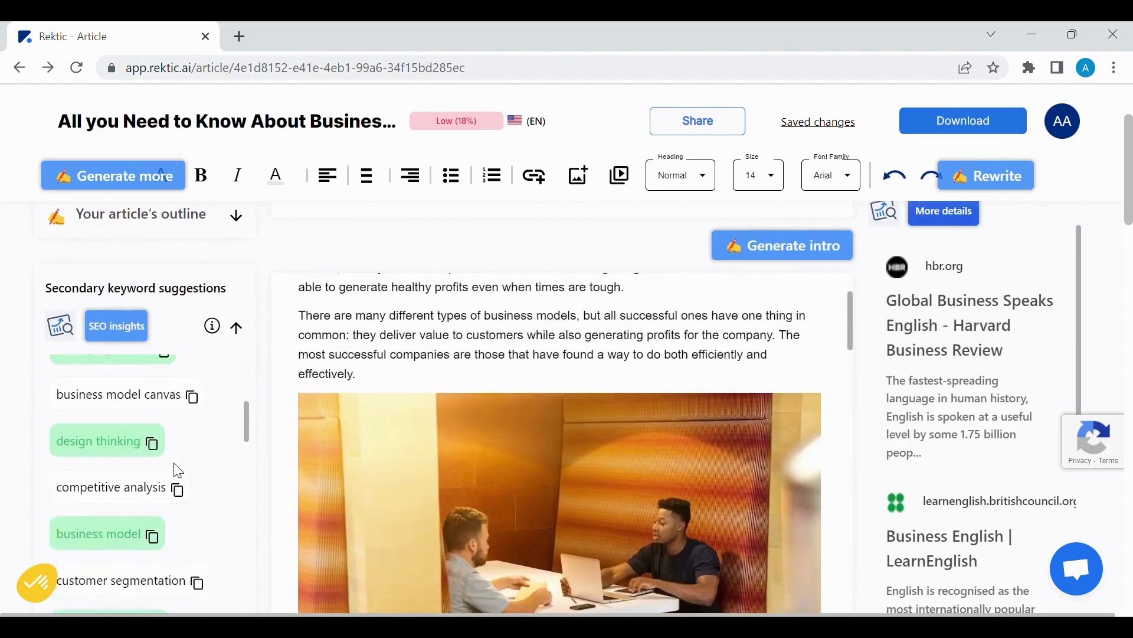
pyautogui.scroll(-3)
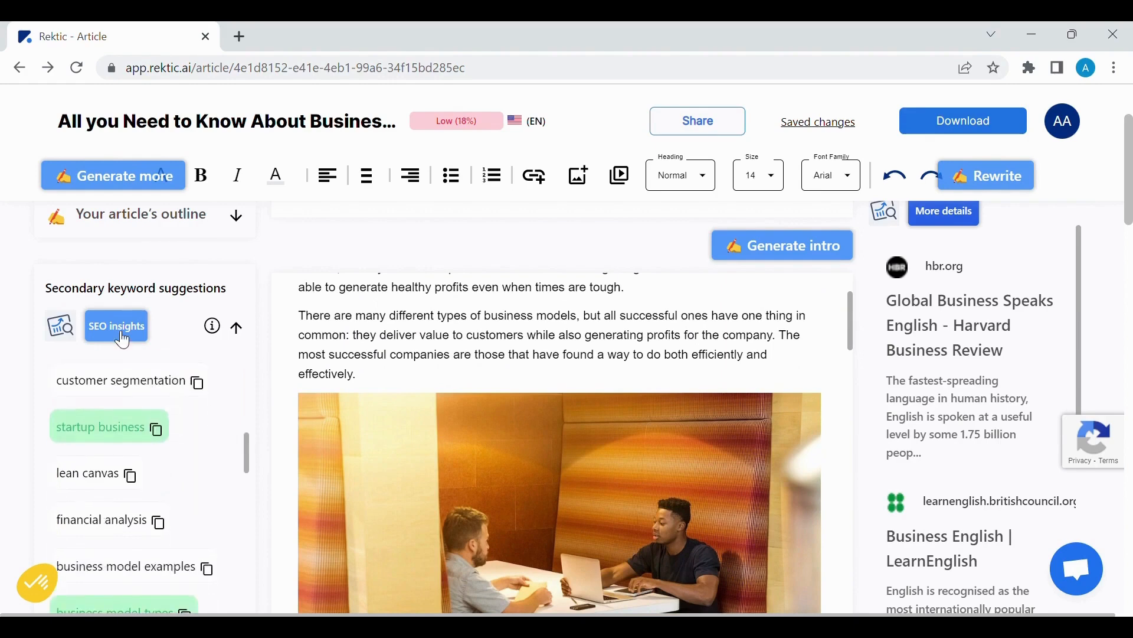
pyautogui.click(115, 325)
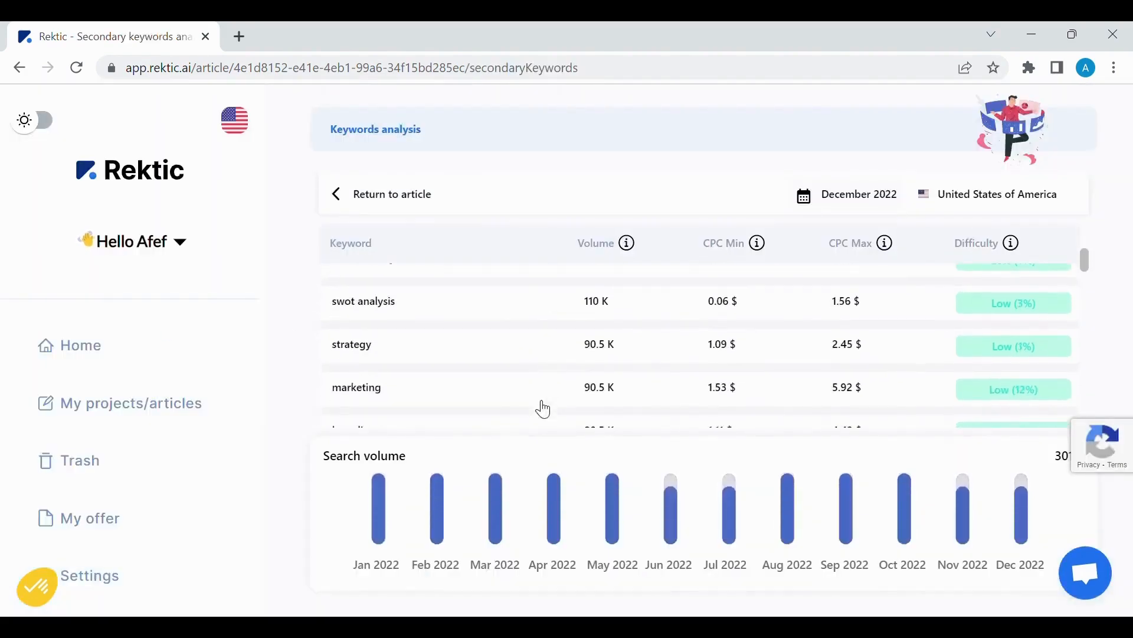
pyautogui.scroll(-3)
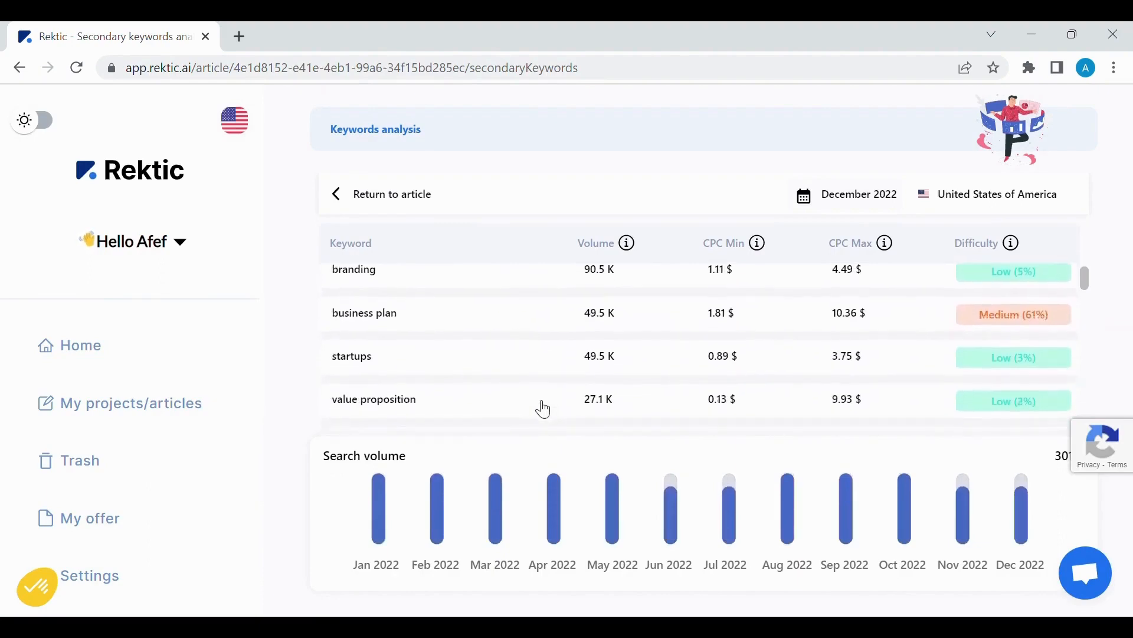
pyautogui.scroll(3)
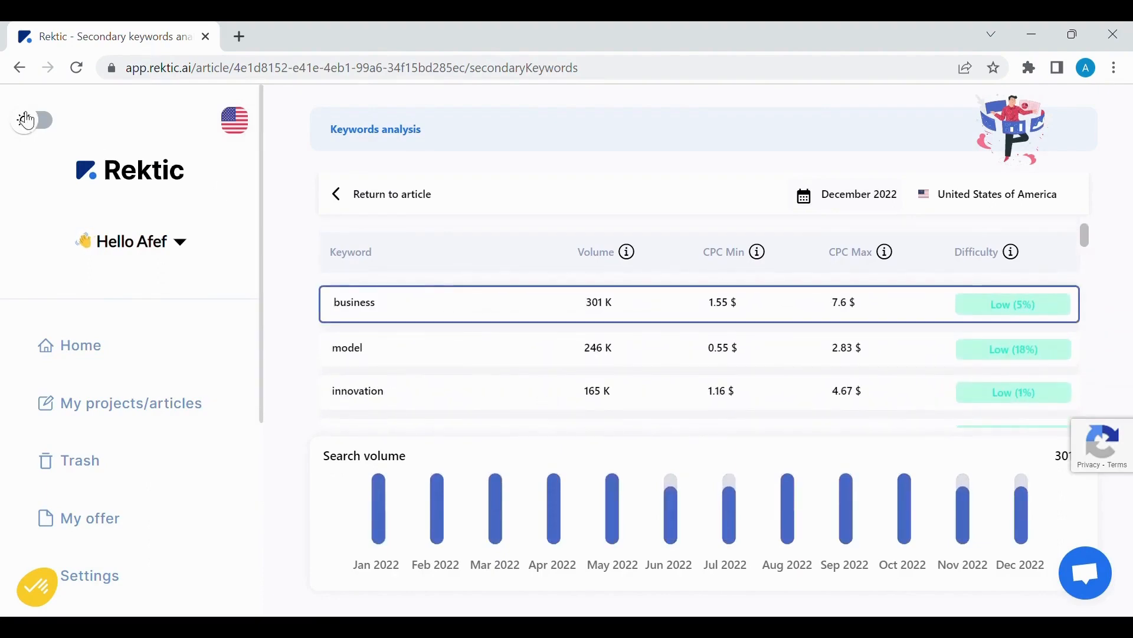
pyautogui.click(392, 194)
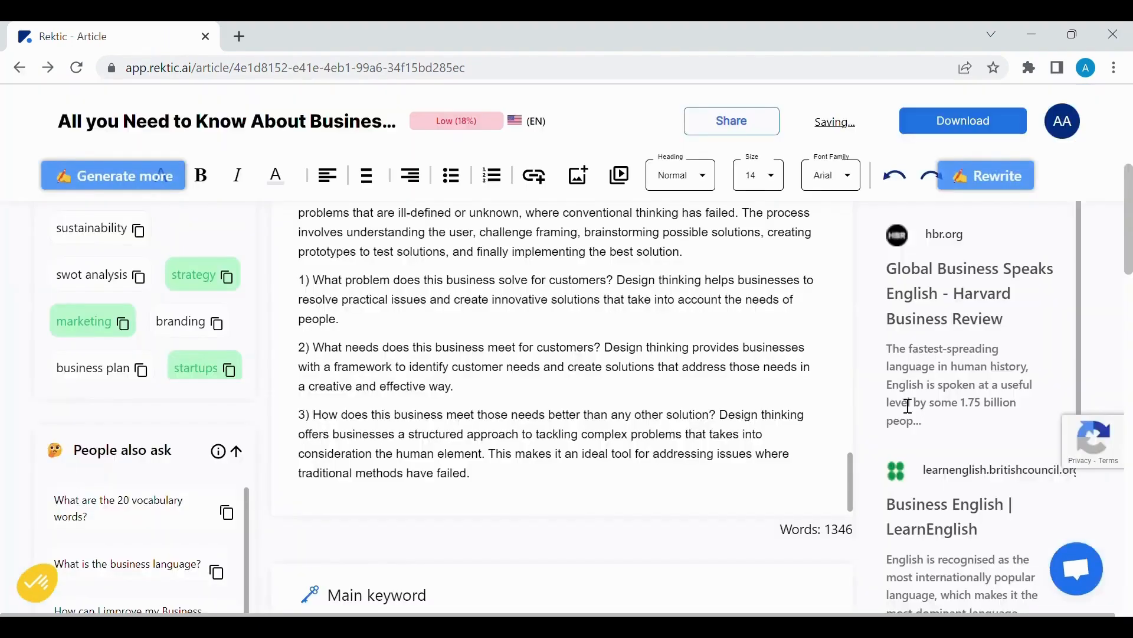
pyautogui.scroll(-3)
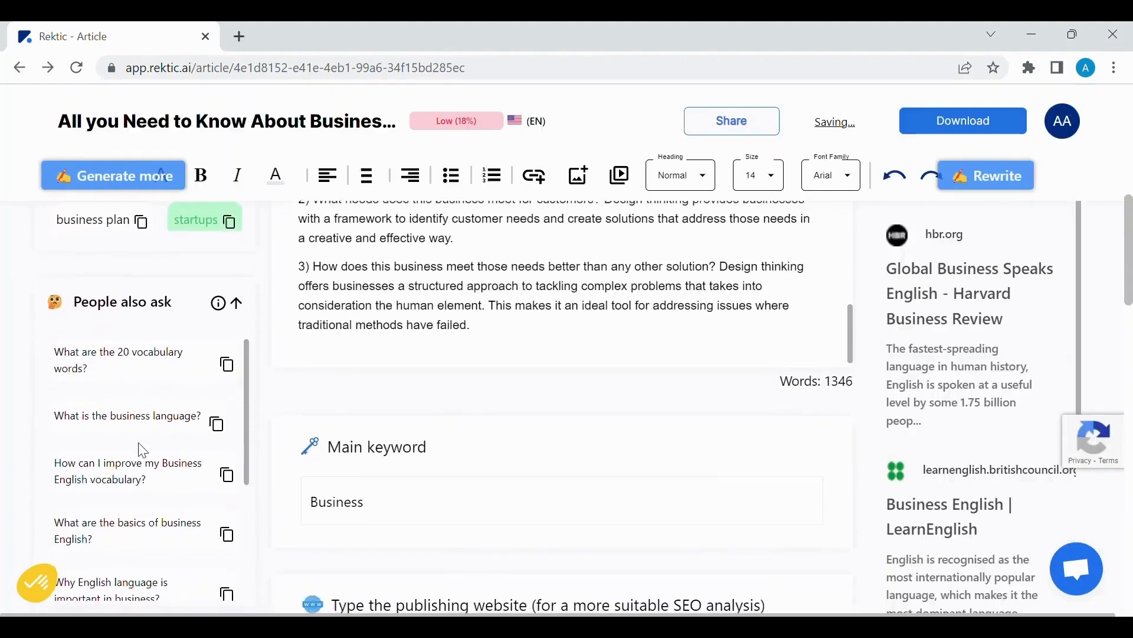
pyautogui.scroll(-3)
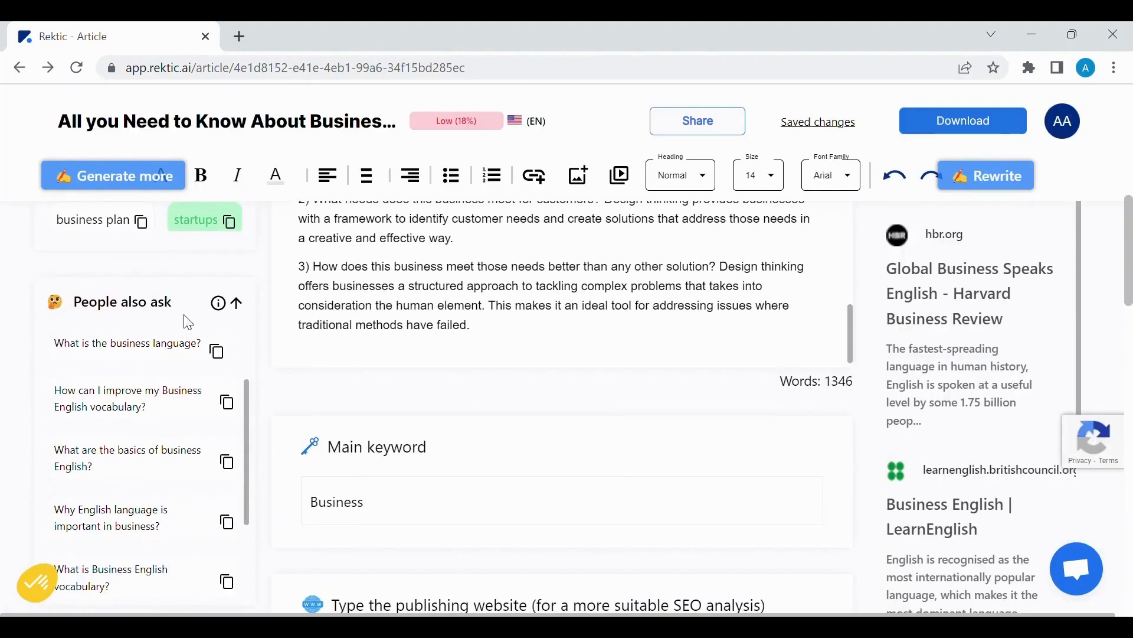
pyautogui.scroll(-3)
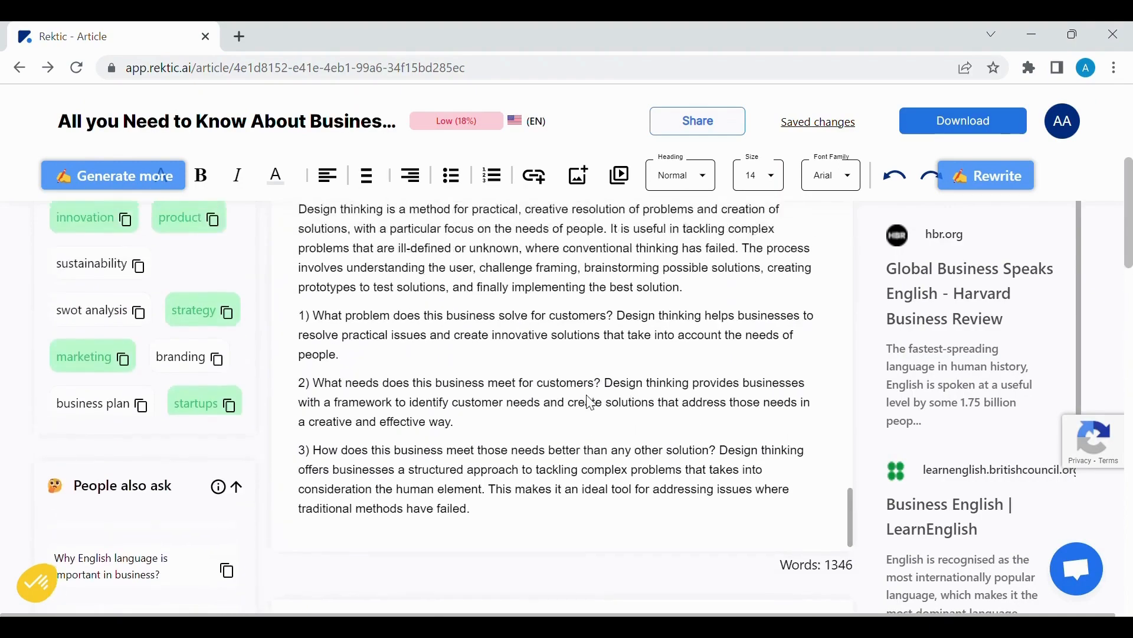
pyautogui.scroll(3)
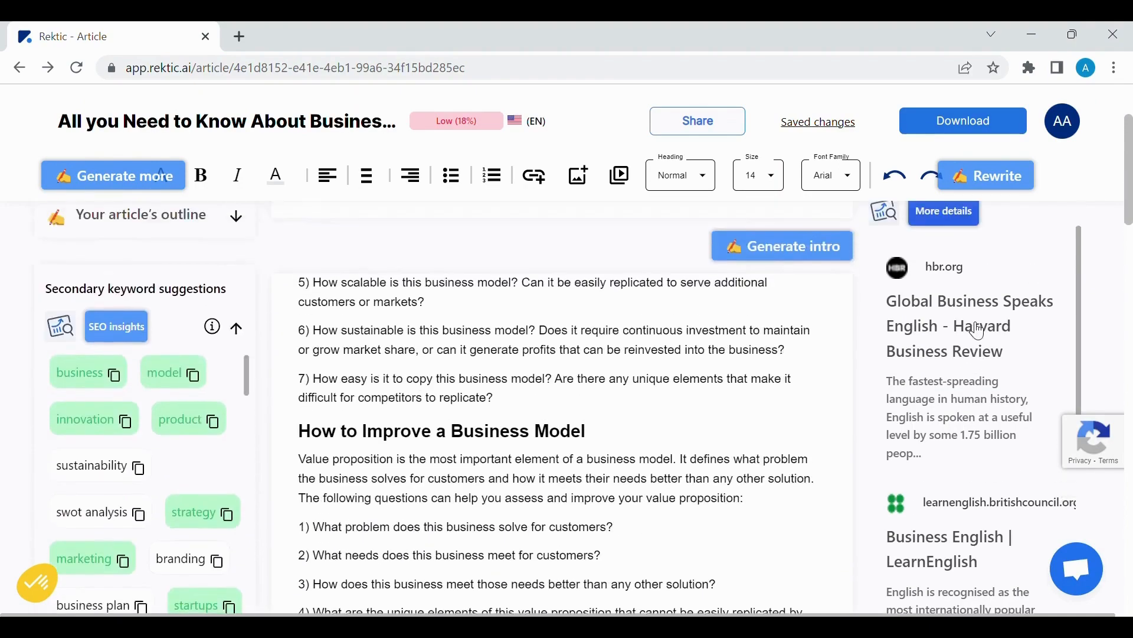
# Review the hbr.org article's SEO details, links, keywords and headings, then return to the editor
pyautogui.click(944, 212)
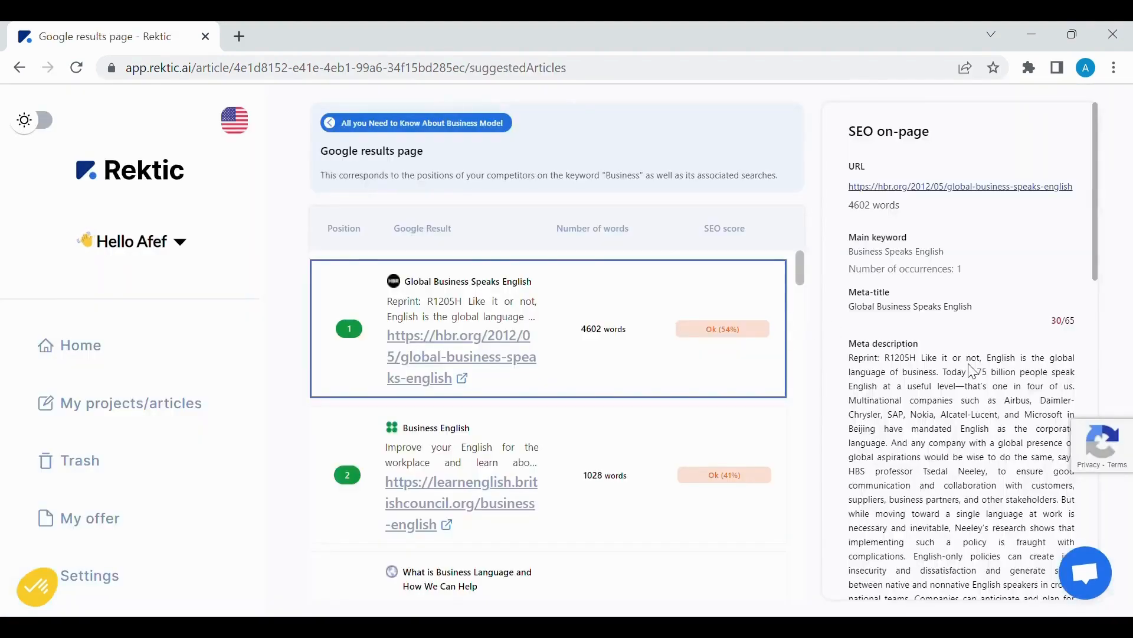
pyautogui.scroll(-3)
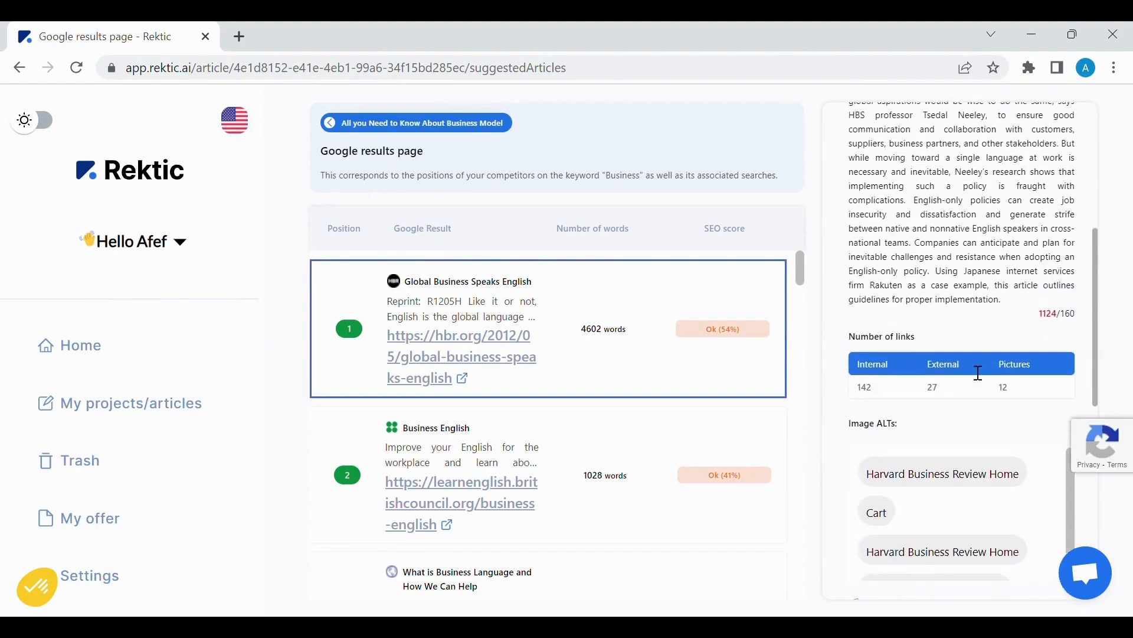
pyautogui.scroll(-3)
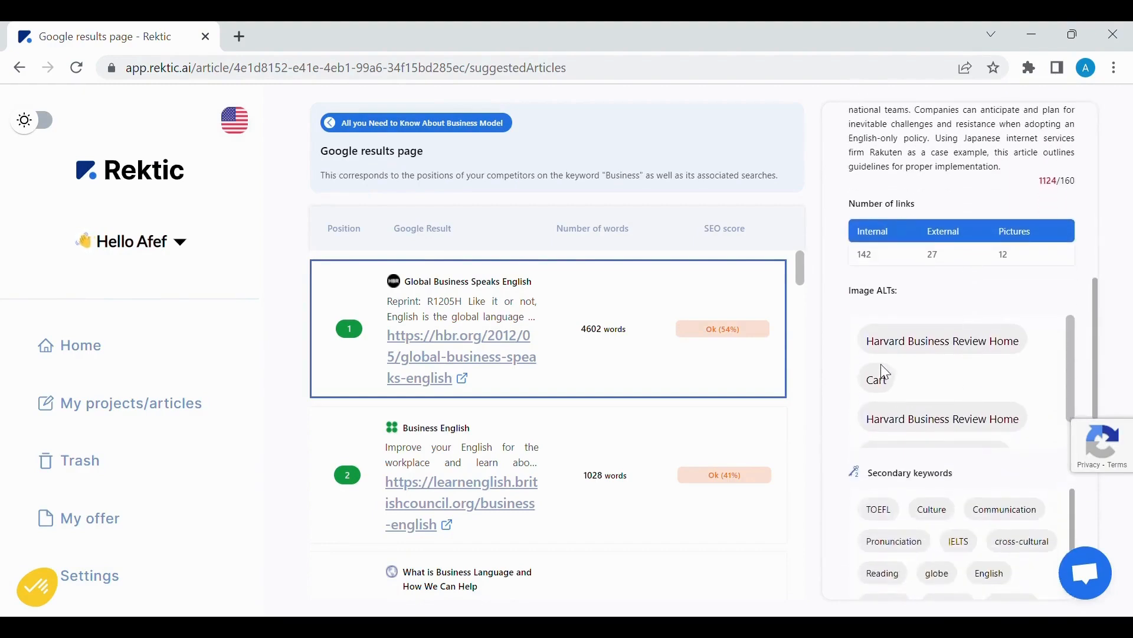
pyautogui.scroll(-3)
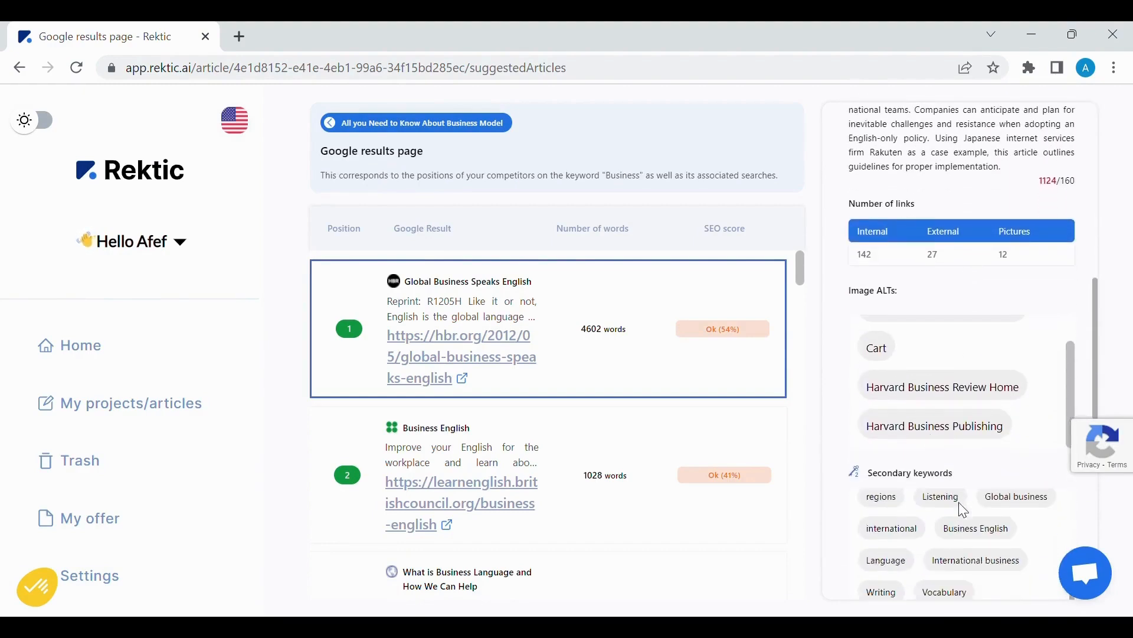
pyautogui.scroll(-3)
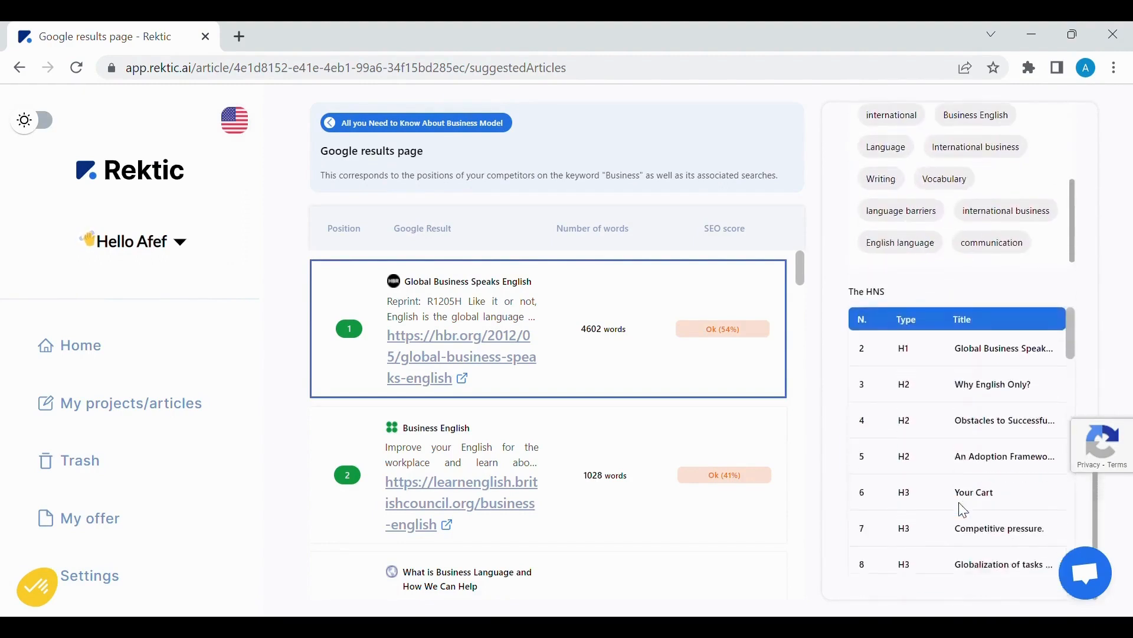
pyautogui.scroll(-3)
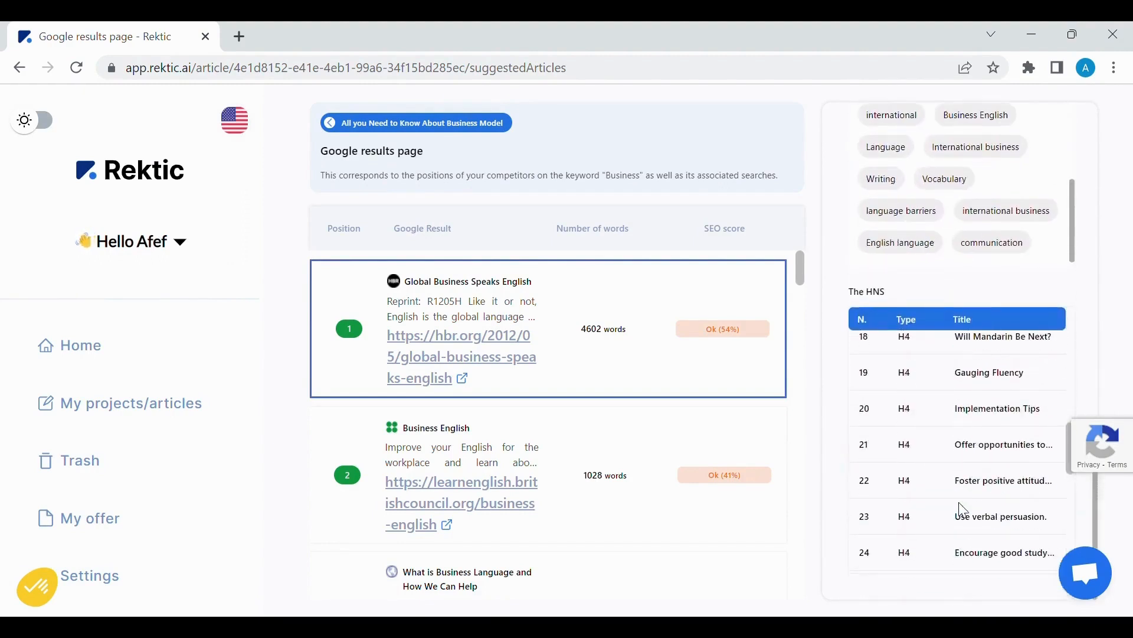
pyautogui.scroll(-3)
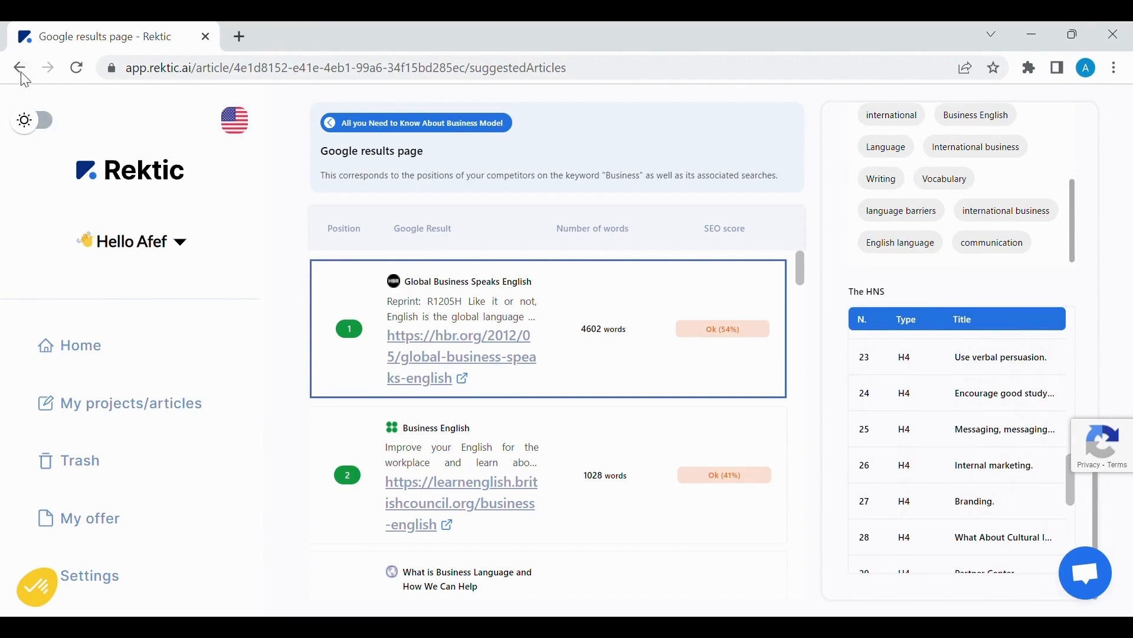
pyautogui.click(19, 68)
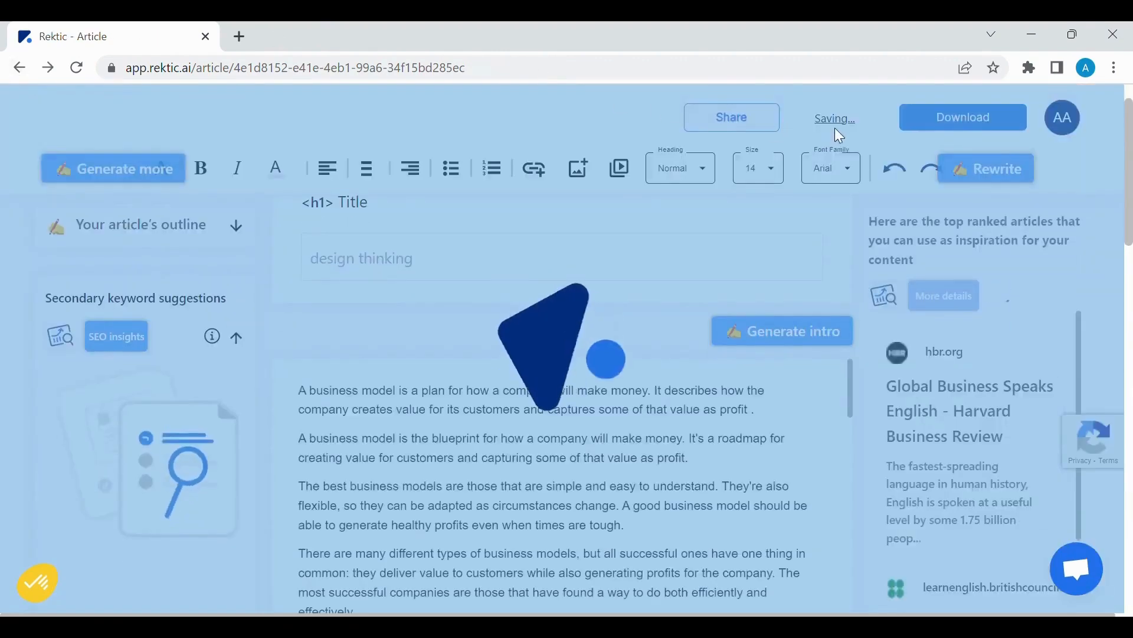
# Scroll past the main keyword, meta-title and meta-description to the 18% SEO analysis
pyautogui.scroll(-3)
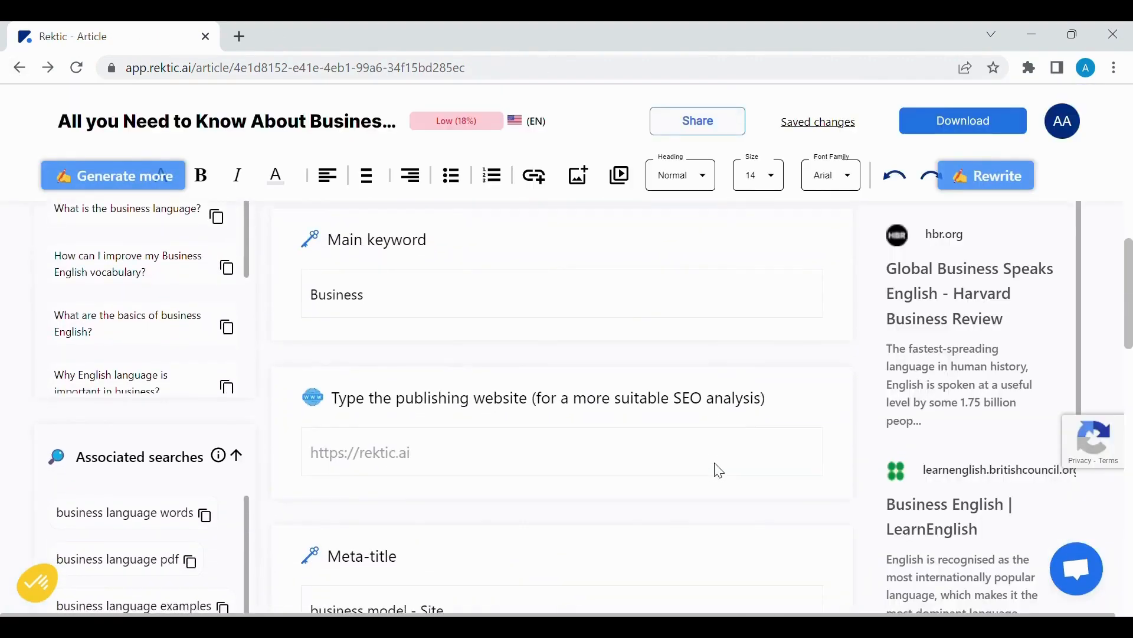
pyautogui.scroll(-3)
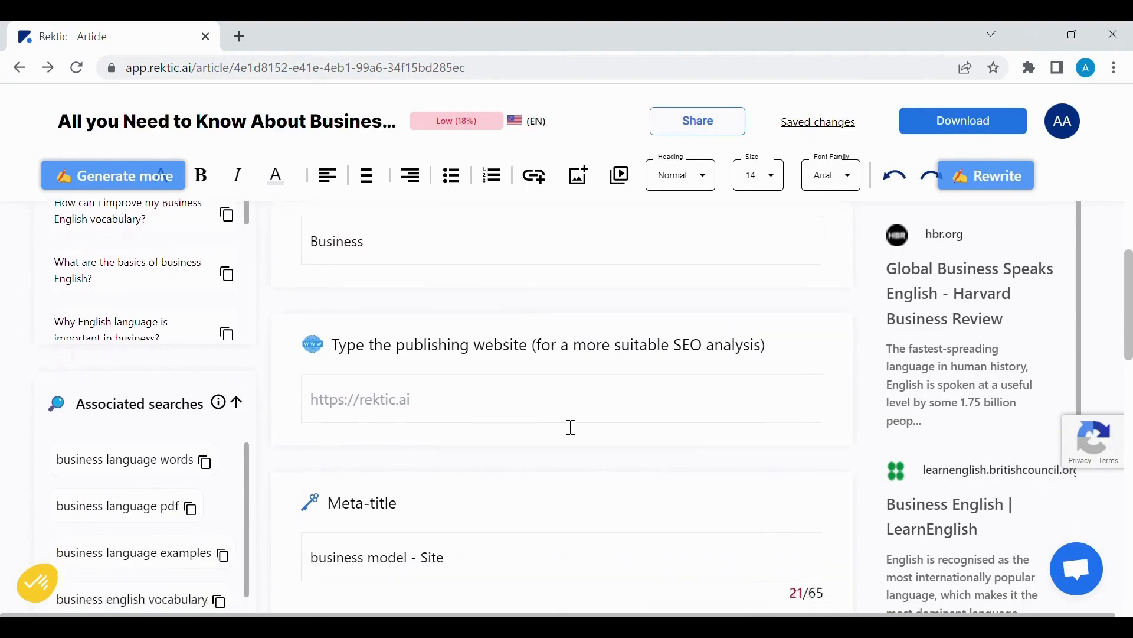
pyautogui.scroll(-3)
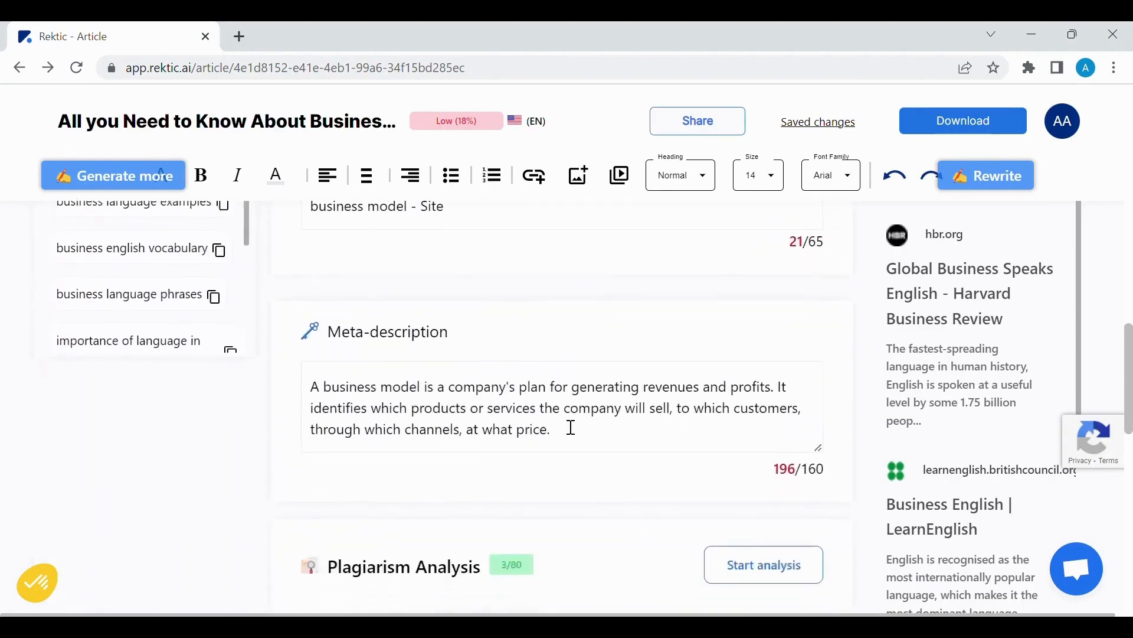
pyautogui.scroll(-3)
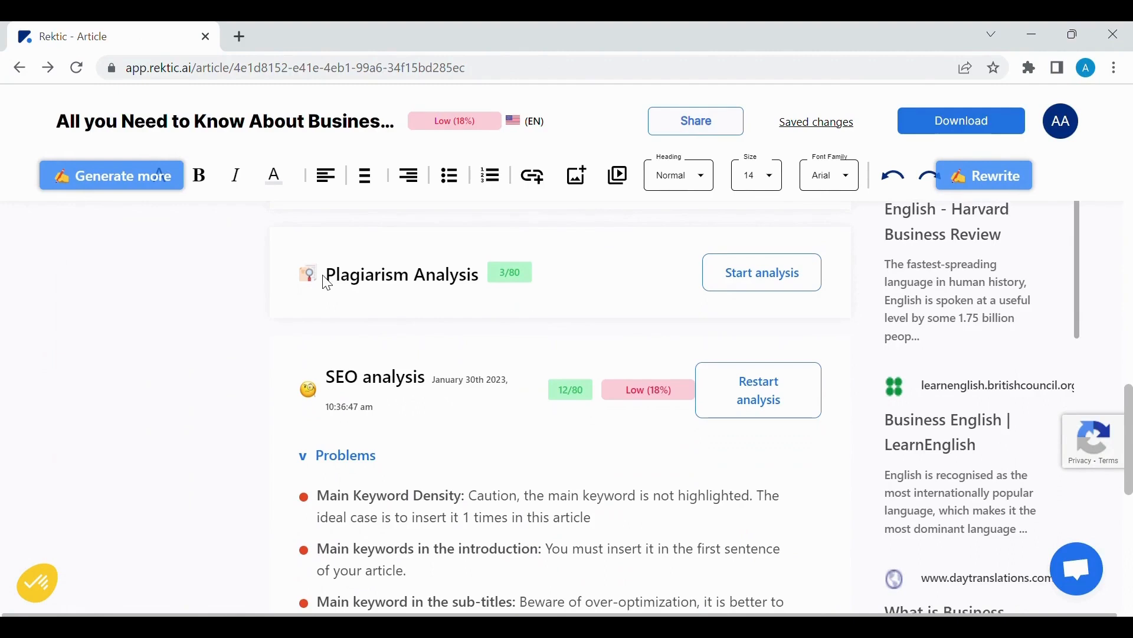
pyautogui.moveTo(534, 300)
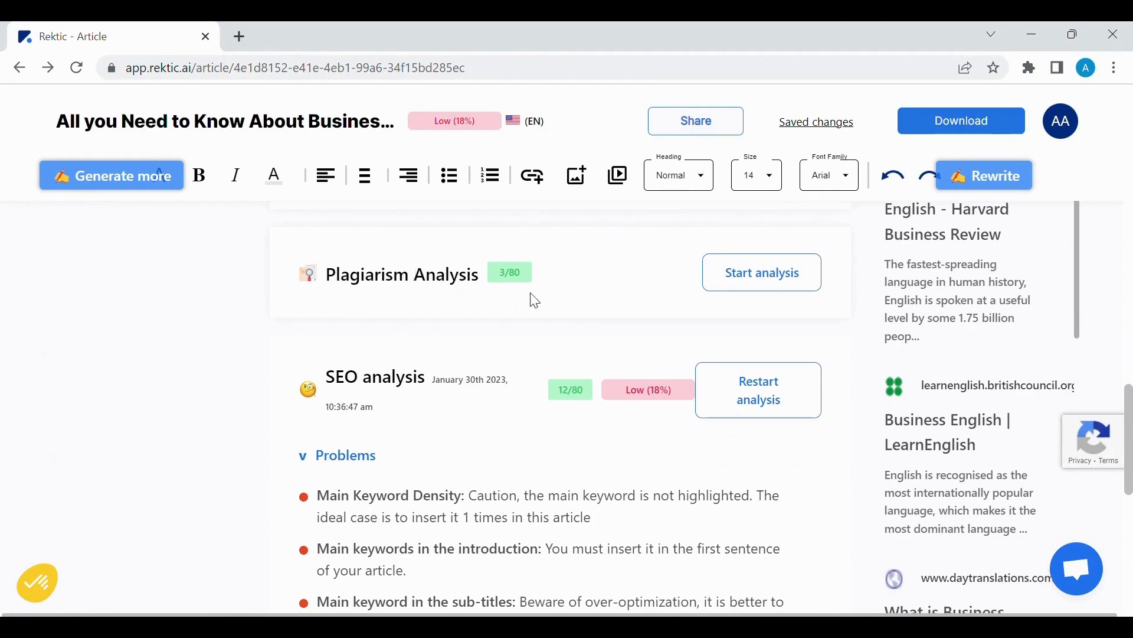
# Run the plagiarism check and view the 3-page PDF report
pyautogui.click(761, 273)
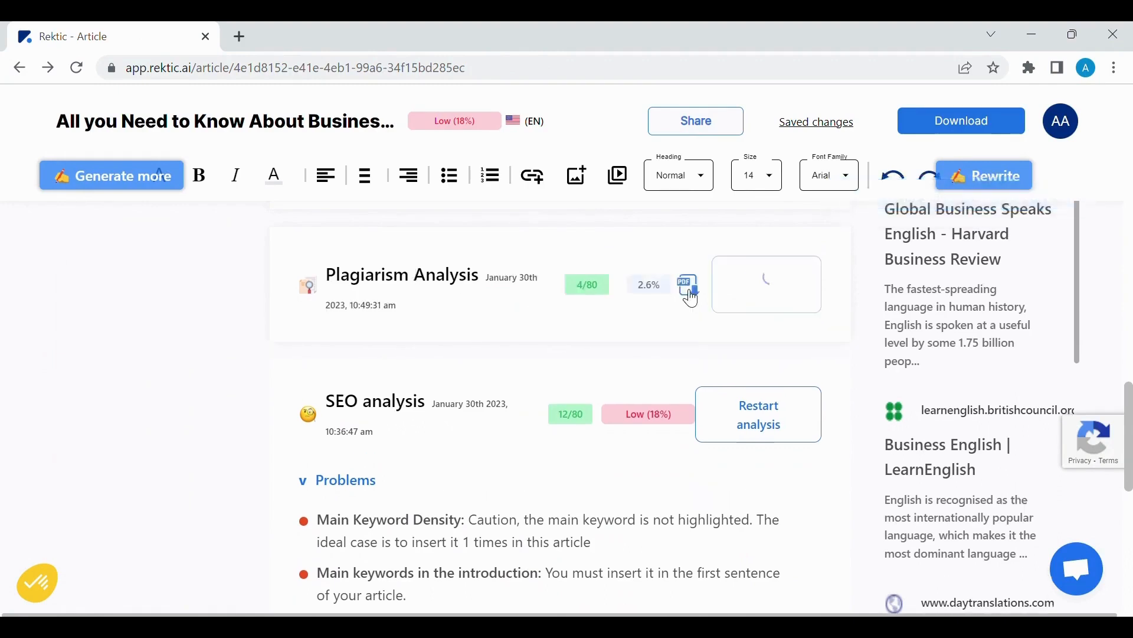
pyautogui.click(686, 283)
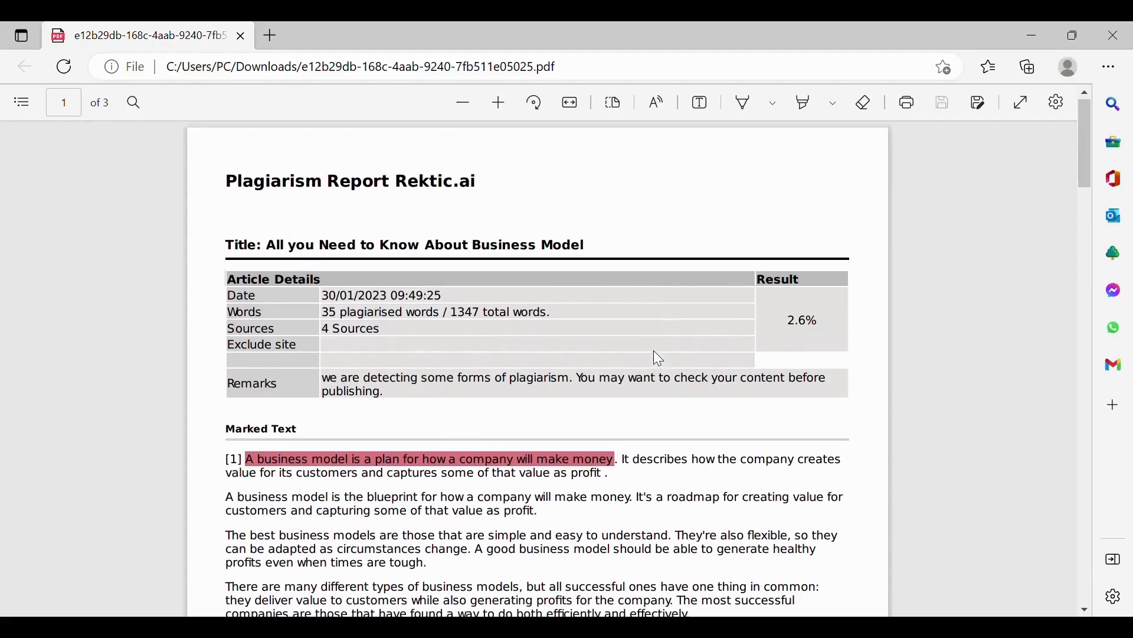
pyautogui.scroll(-3)
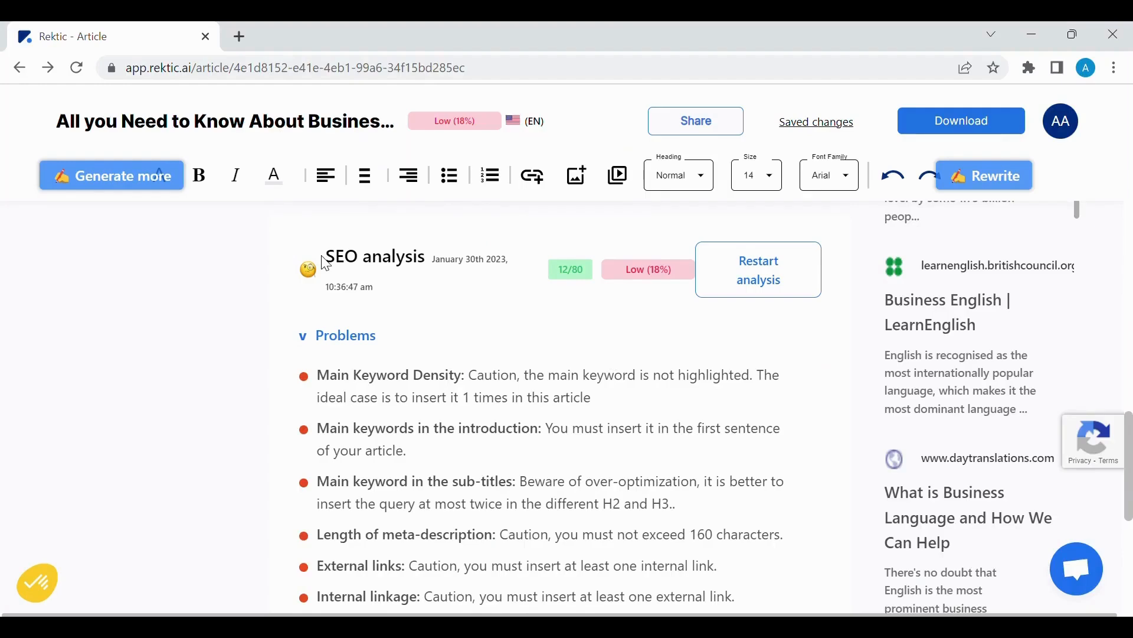
# Rerun the SEO analysis and scroll through its problems, improvements and optimized items
pyautogui.scroll(-3)
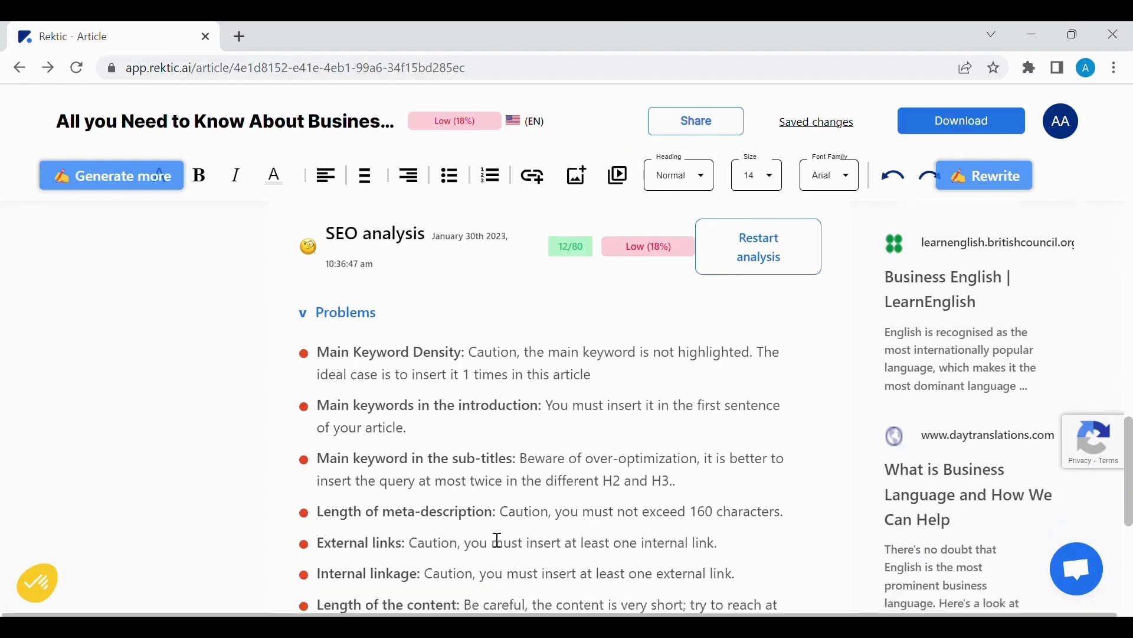
pyautogui.scroll(-3)
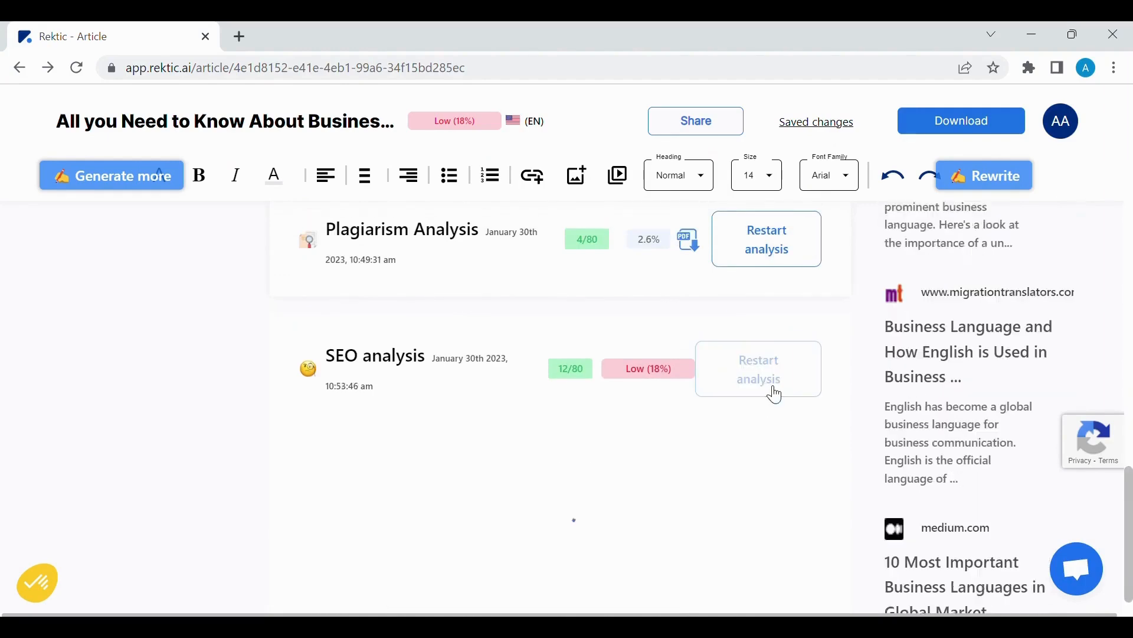
pyautogui.click(757, 368)
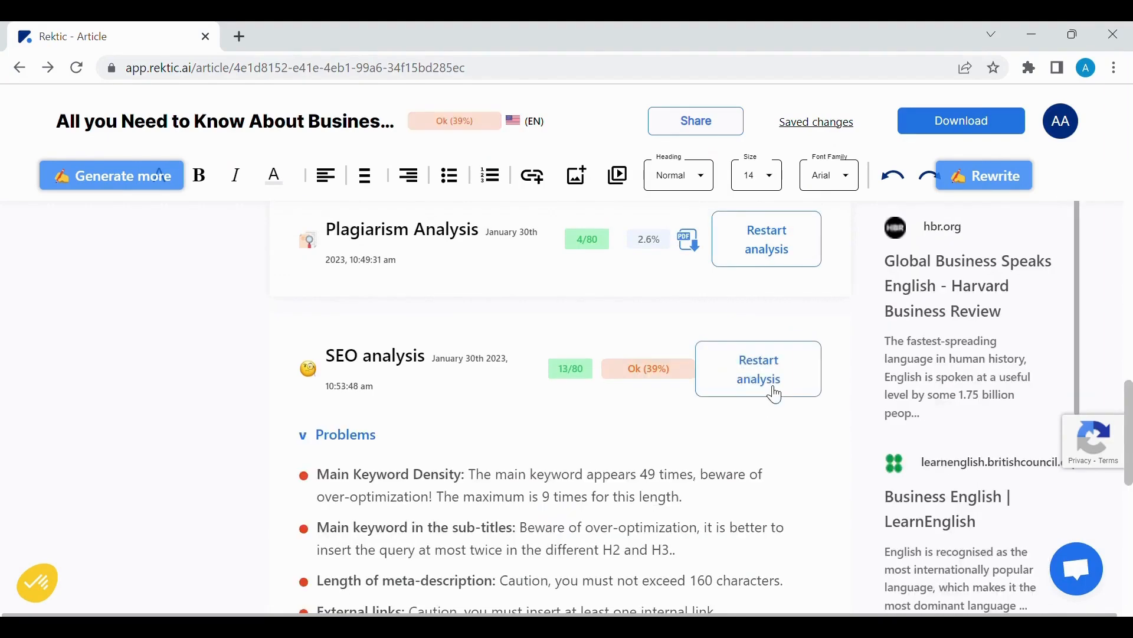
pyautogui.scroll(-3)
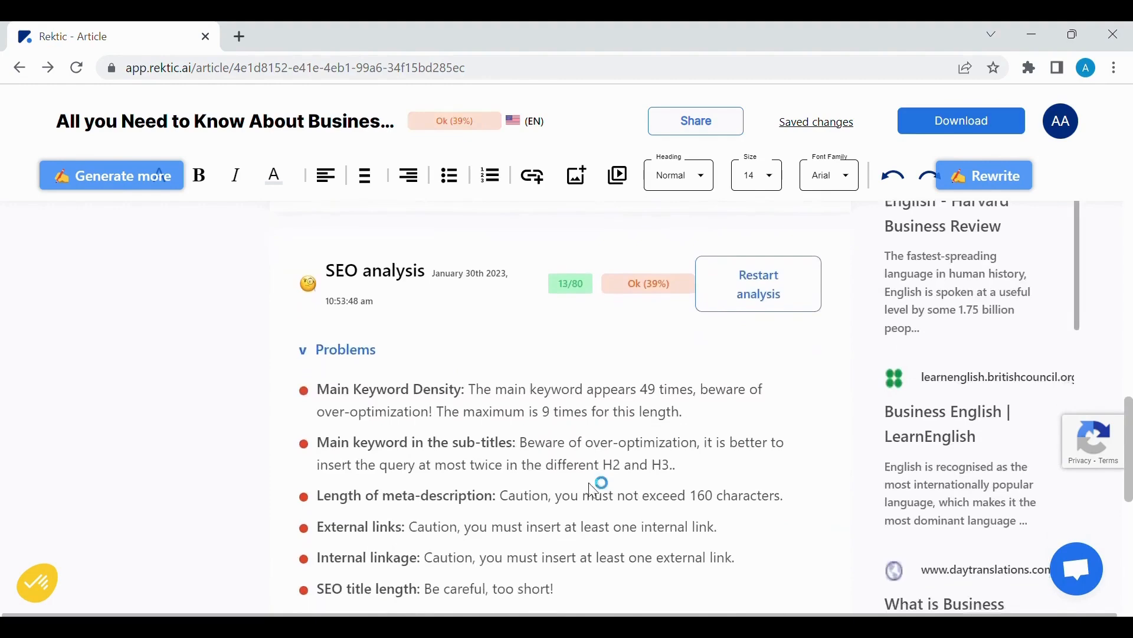
pyautogui.scroll(-3)
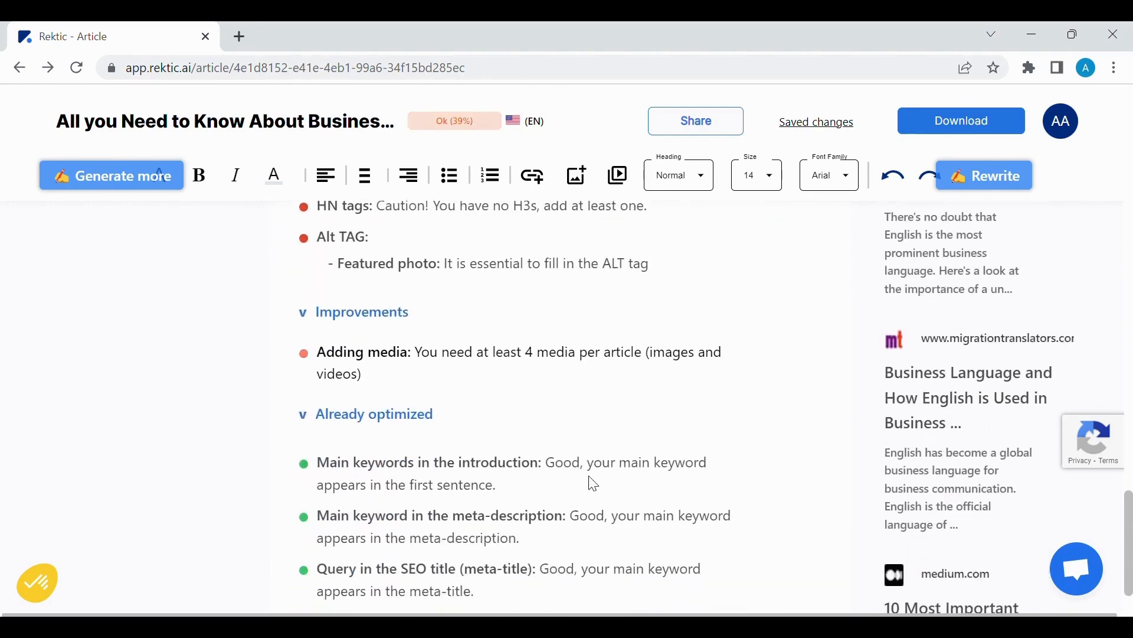
pyautogui.scroll(-3)
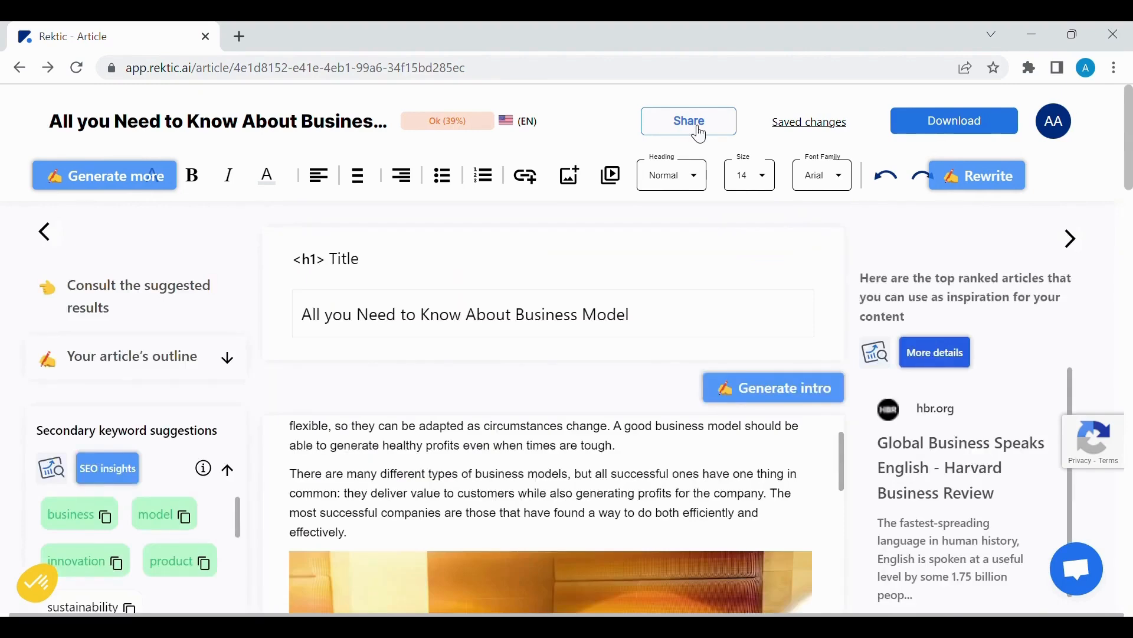
# Review the article's read-only share link, then choose HTML as the download file type
pyautogui.click(687, 120)
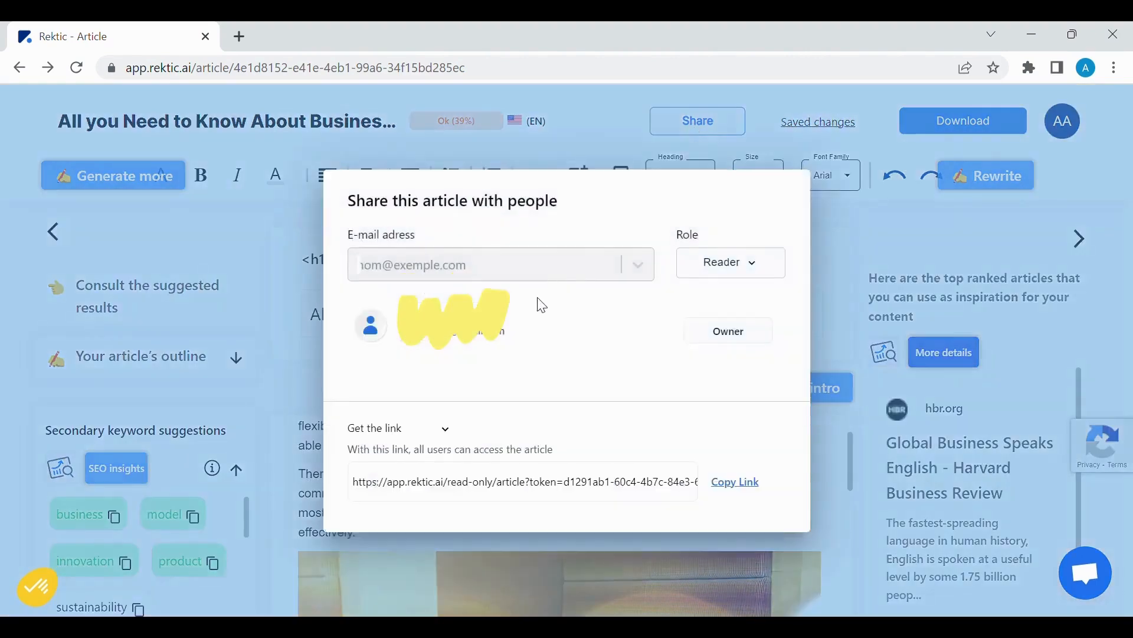
pyautogui.click(730, 261)
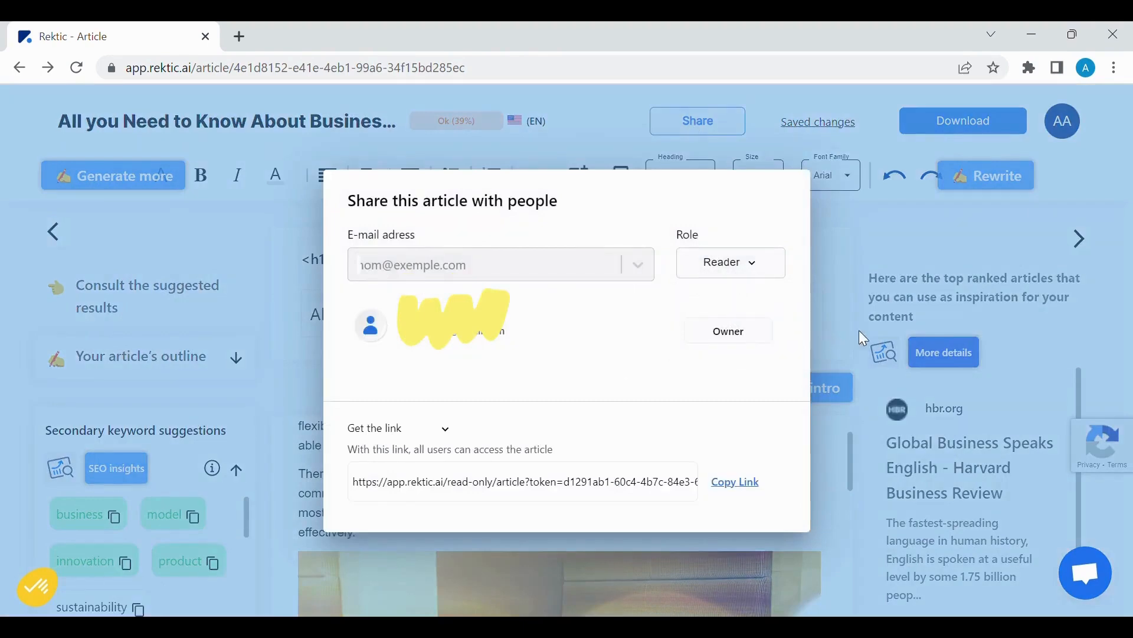
pyautogui.click(860, 338)
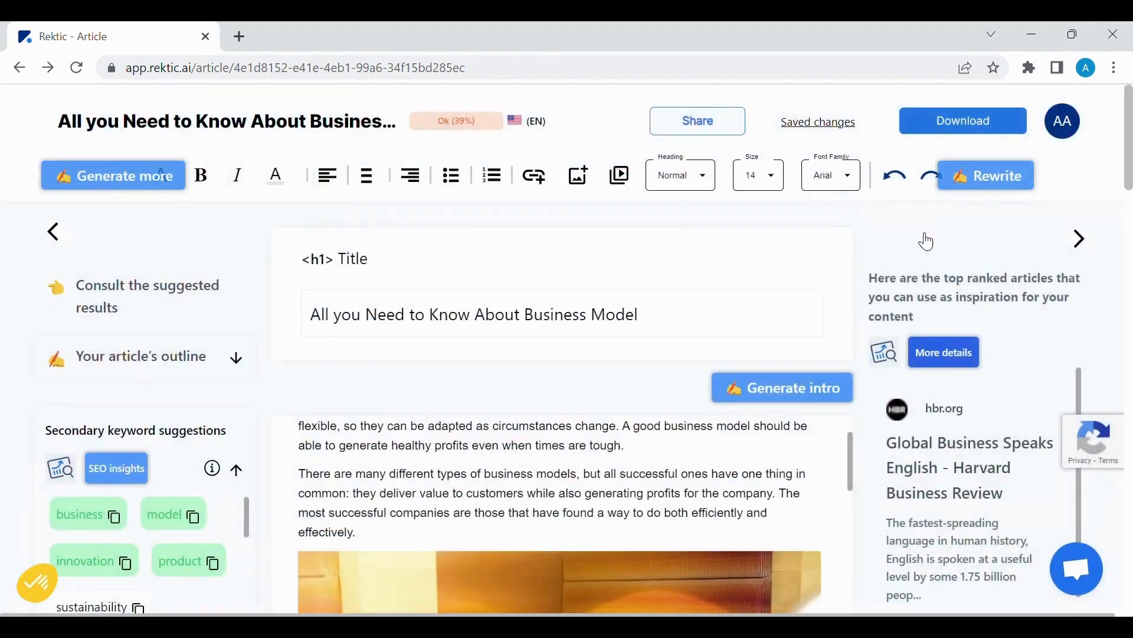
pyautogui.moveTo(999, 136)
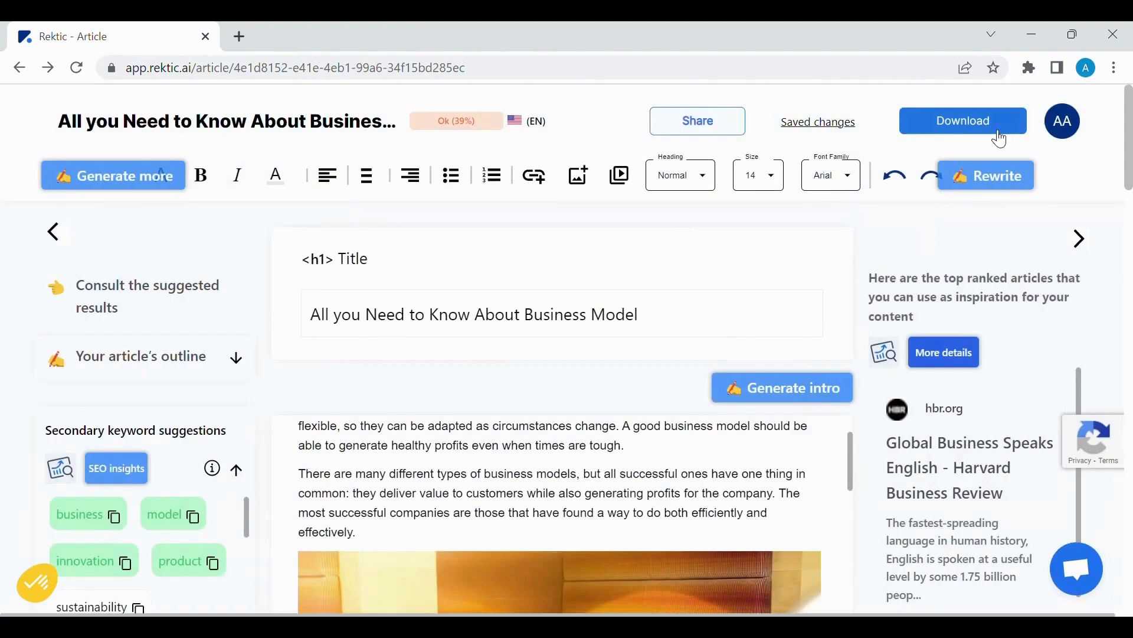
pyautogui.click(962, 120)
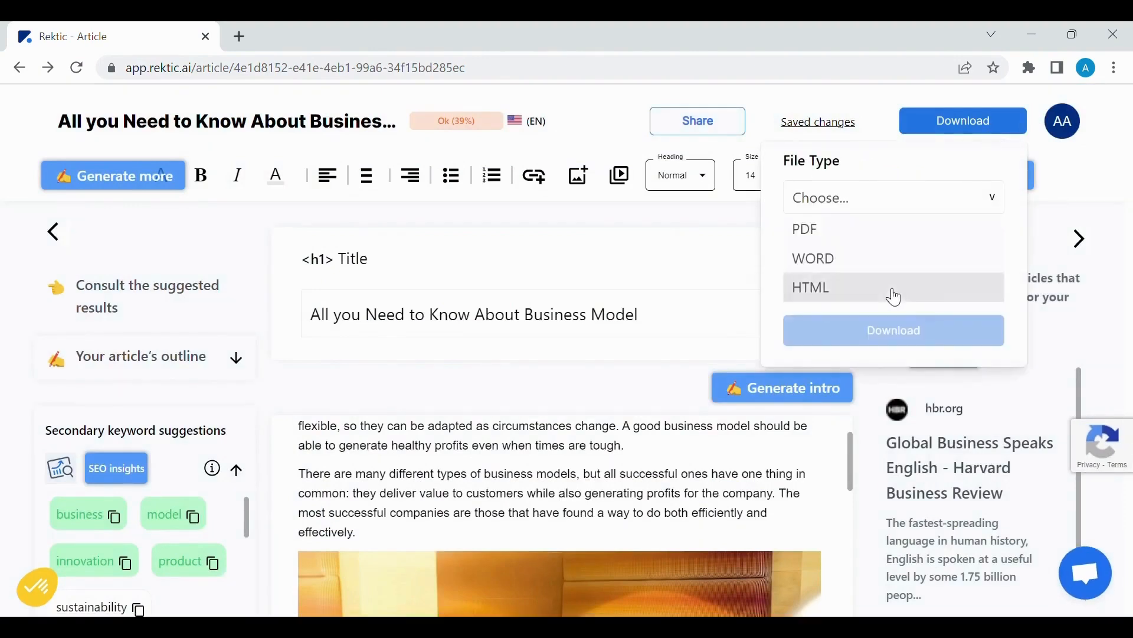
pyautogui.click(810, 287)
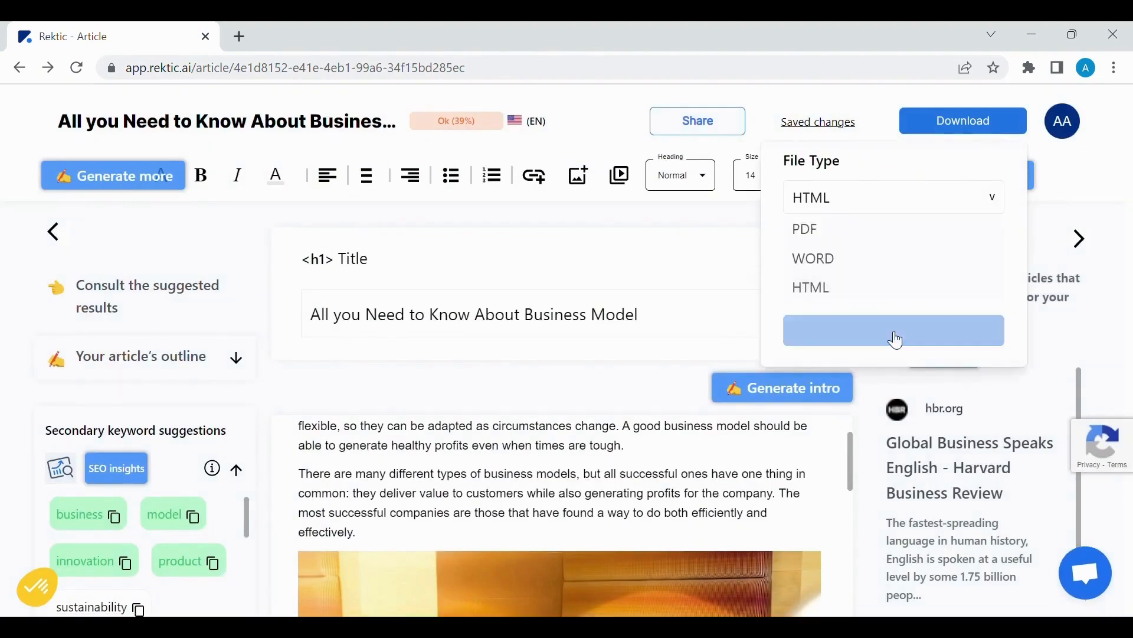